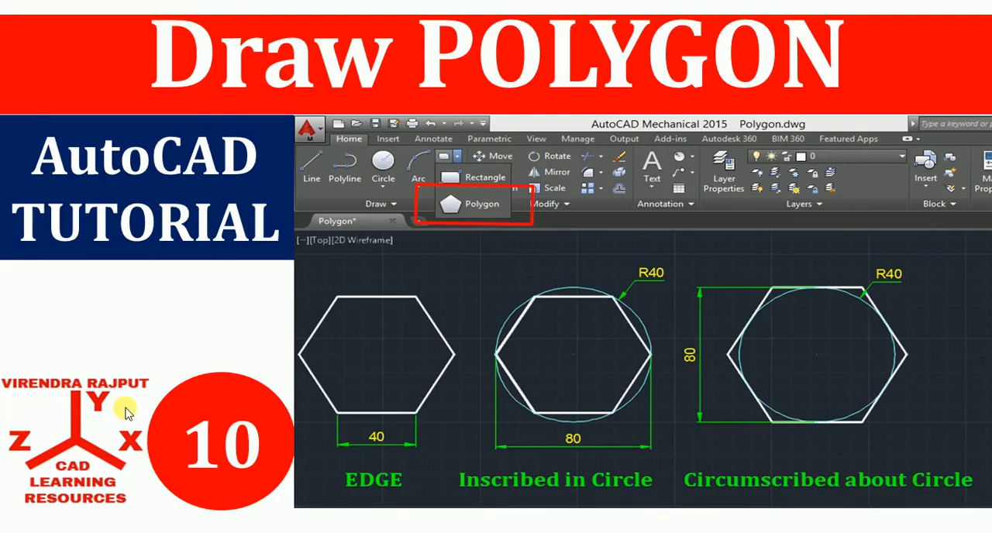
mouse_move(99, 518)
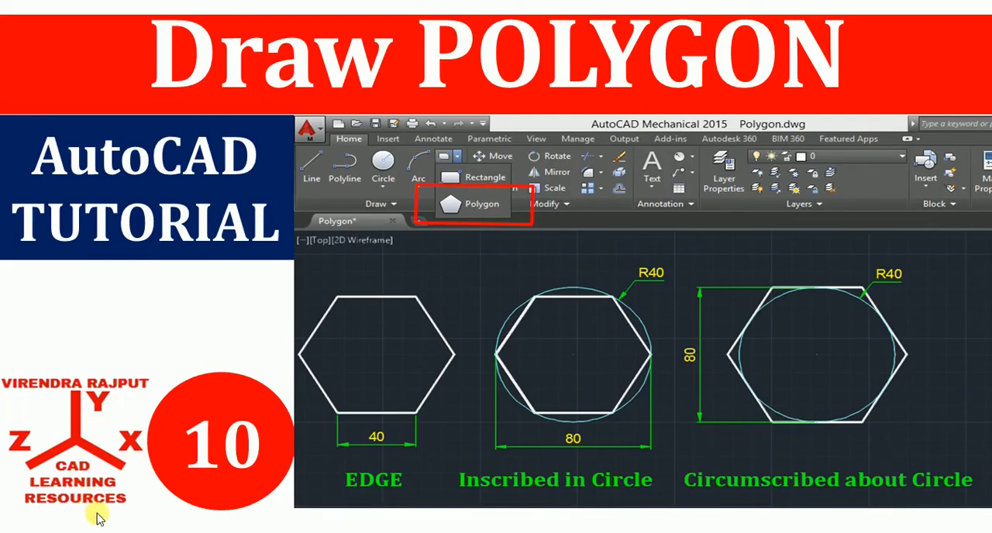
mouse_move(151, 213)
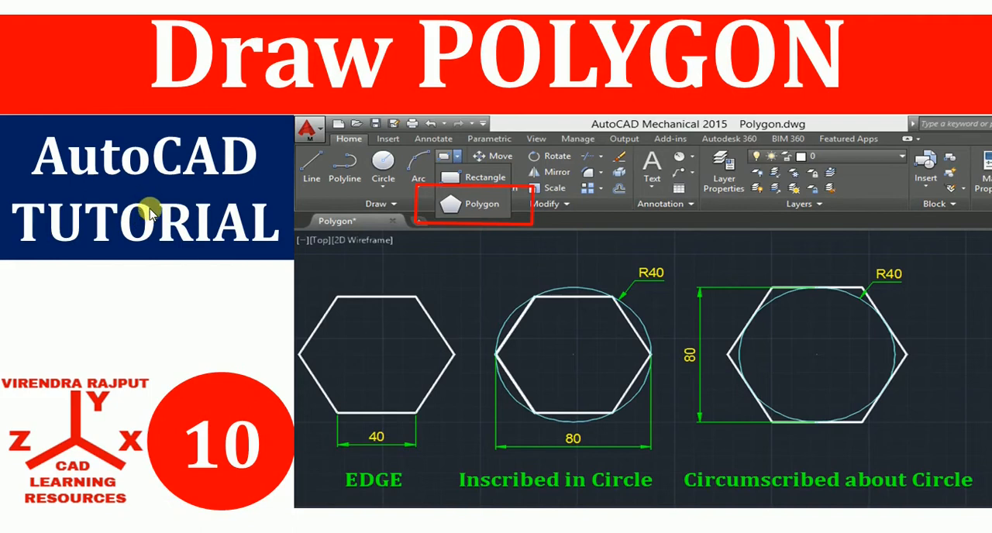
mouse_move(438, 192)
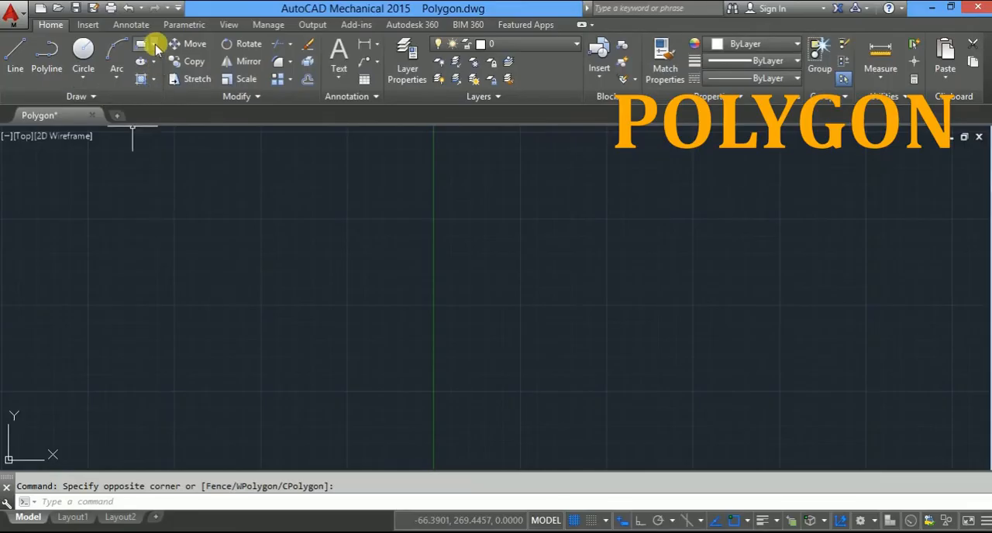
mouse_move(153, 44)
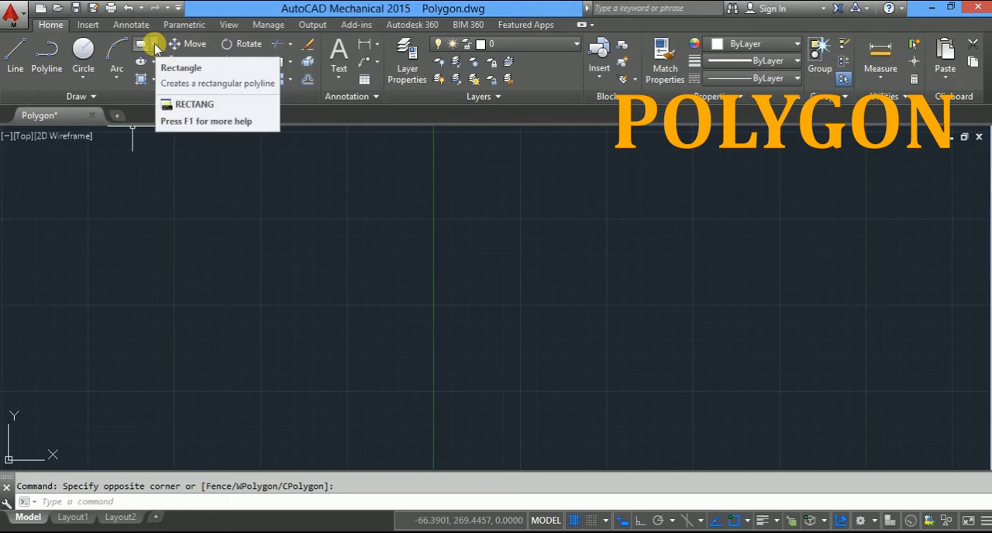
mouse_move(167, 96)
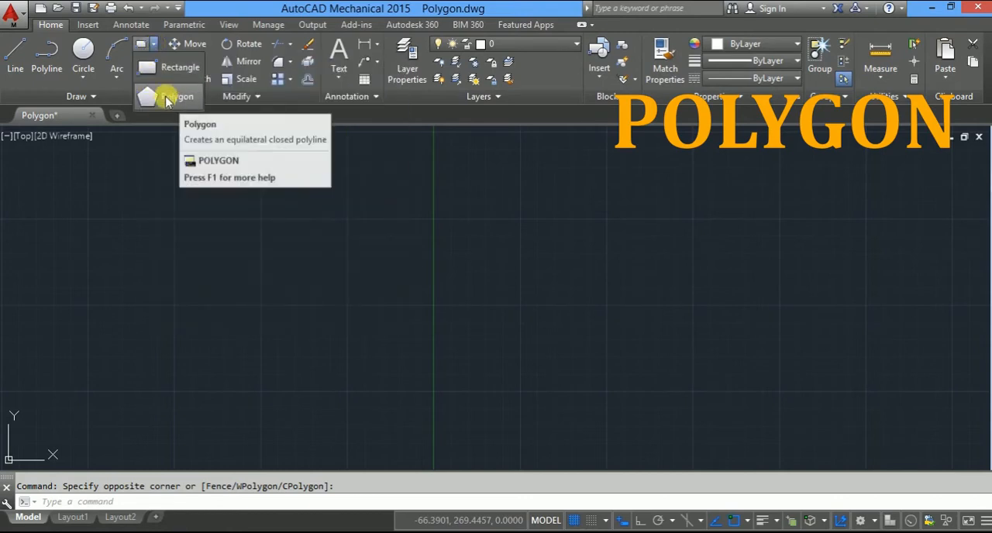
mouse_move(184, 263)
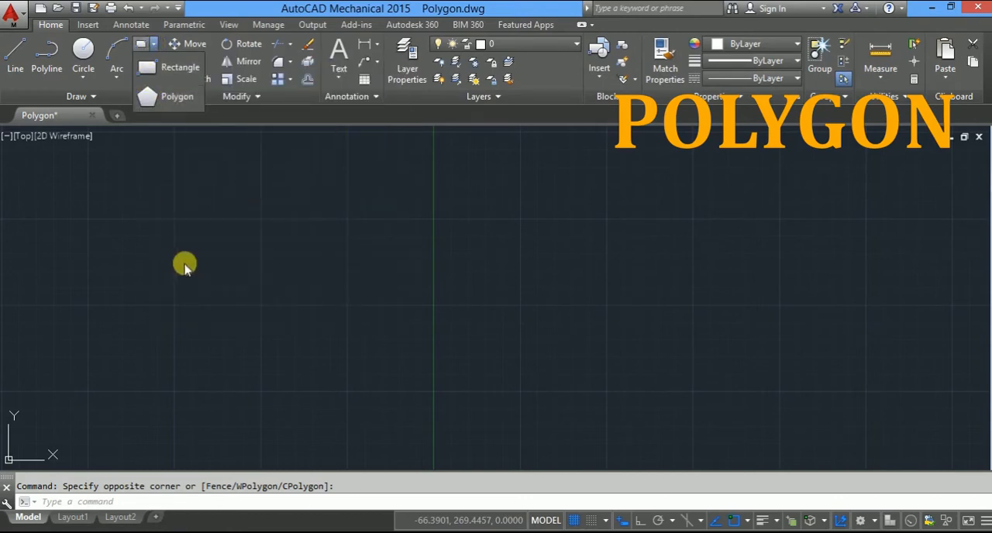
mouse_move(155, 376)
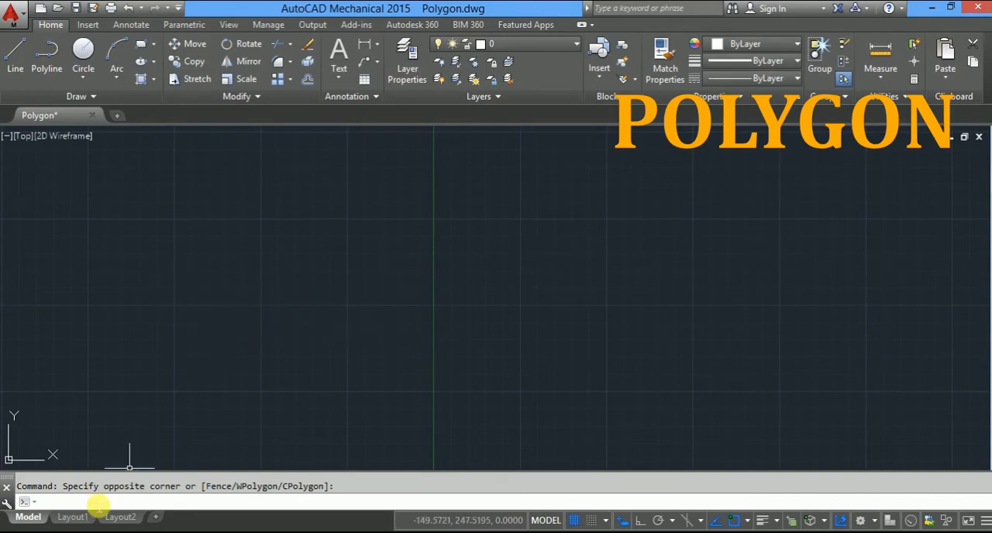
Step: Start the POLYGON command by entering the POL alias
text(pol)
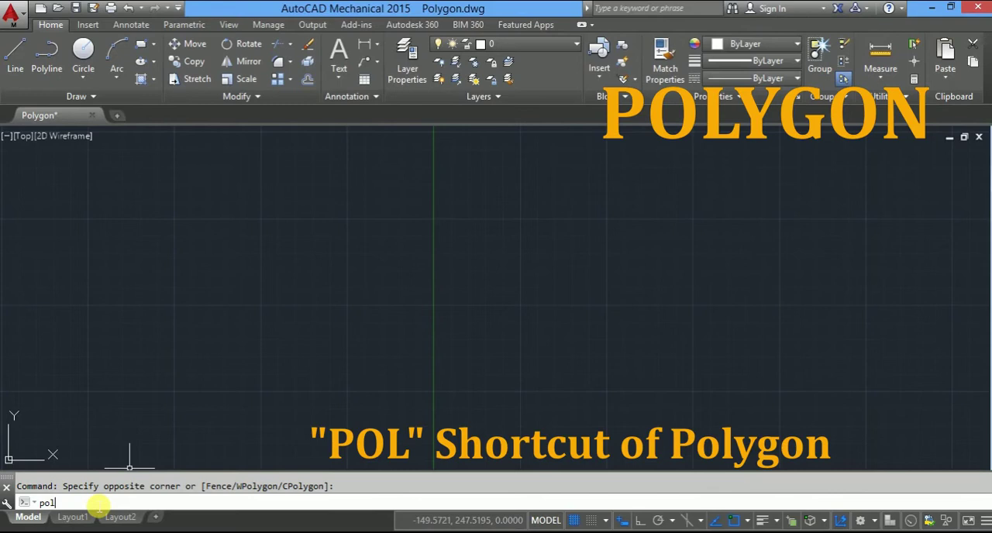
text(POL)
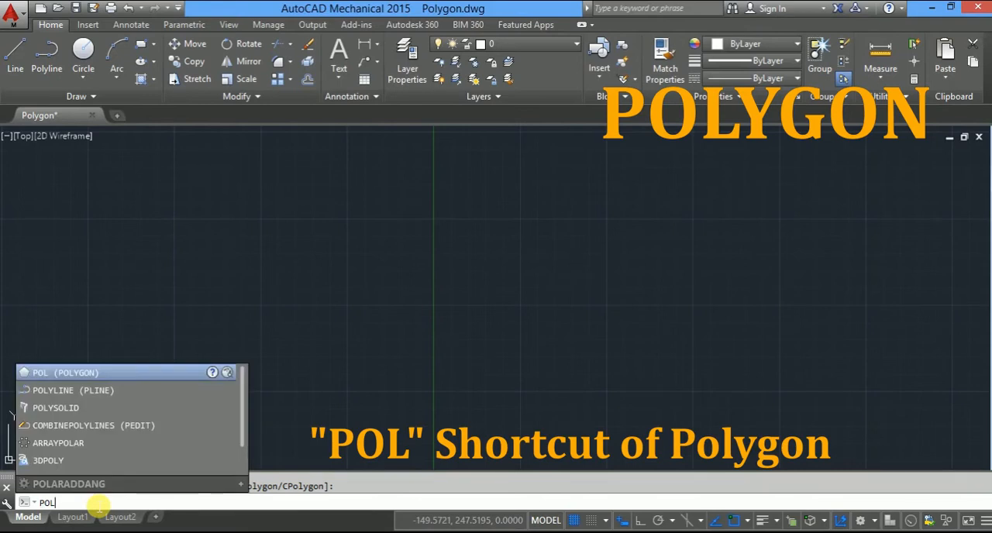
key(Return)
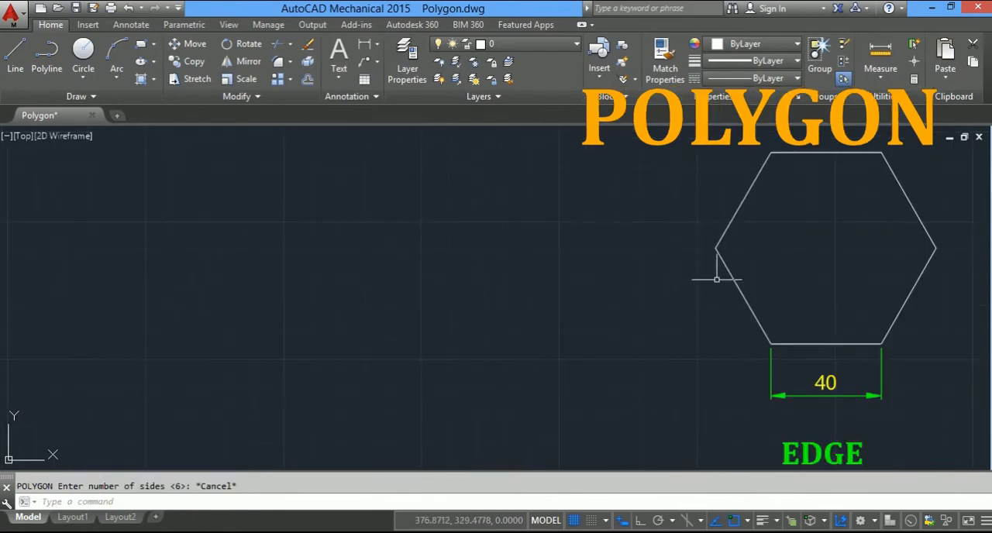
mouse_move(853, 430)
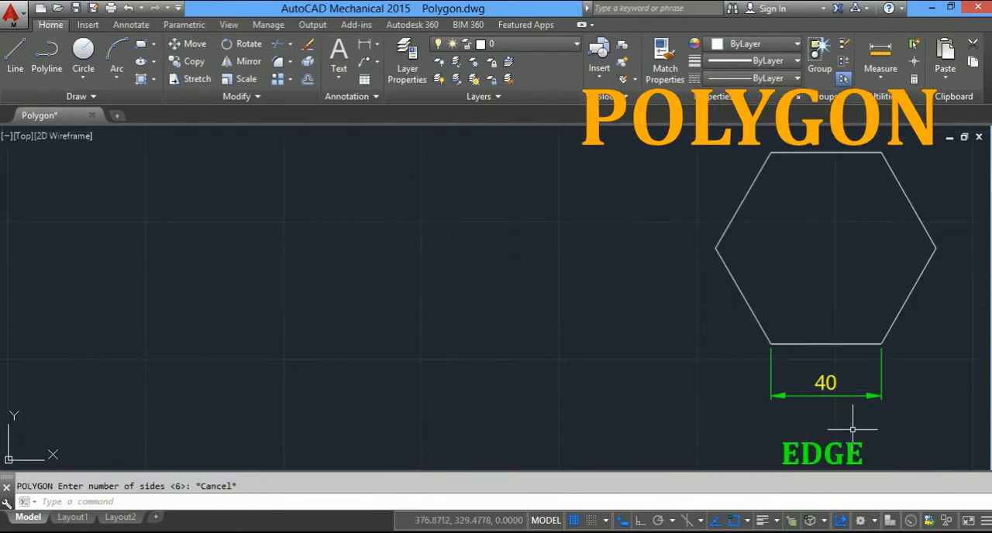
mouse_move(773, 346)
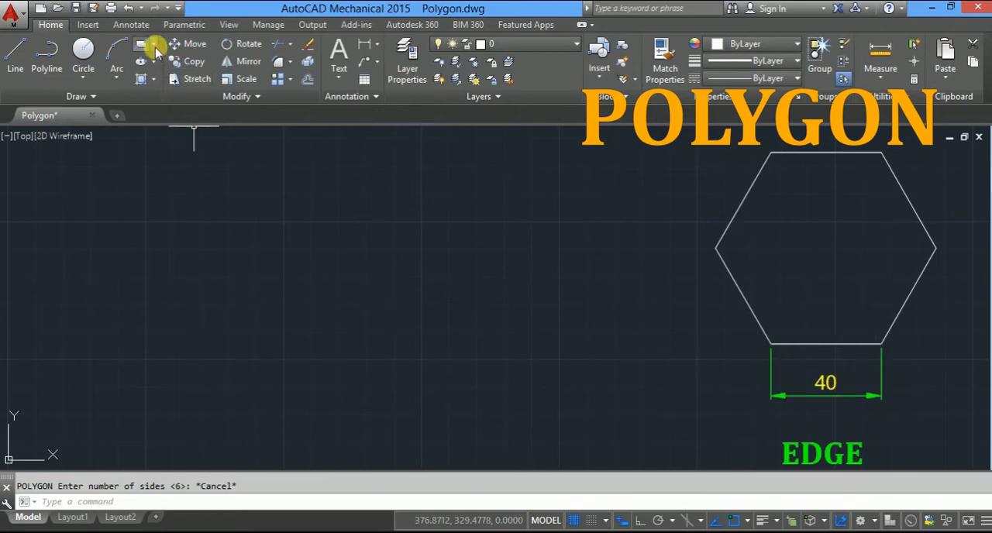
Step: Choose Polygon from the Rectangle dropdown and switch to the Edge option
click(148, 45)
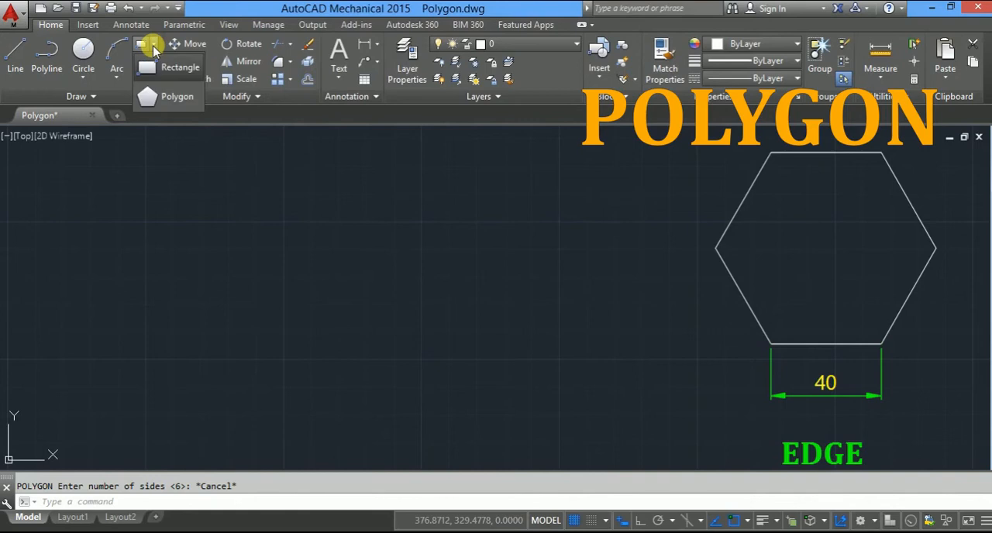
click(177, 96)
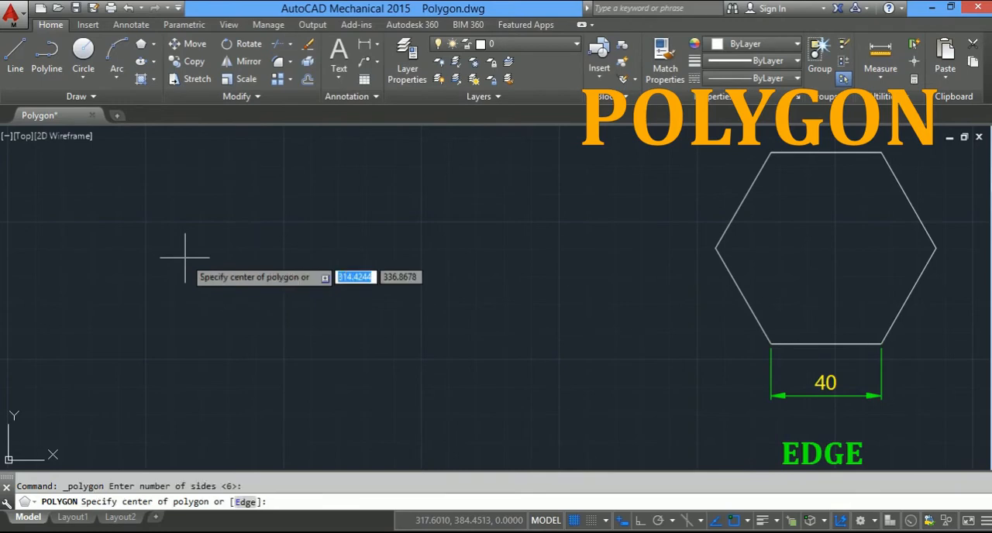
mouse_move(213, 455)
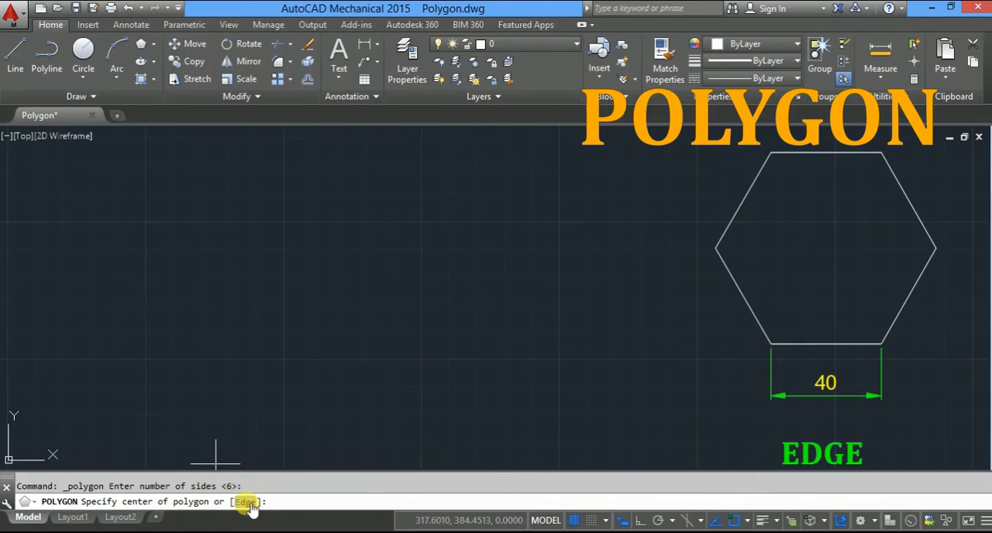
mouse_move(277, 502)
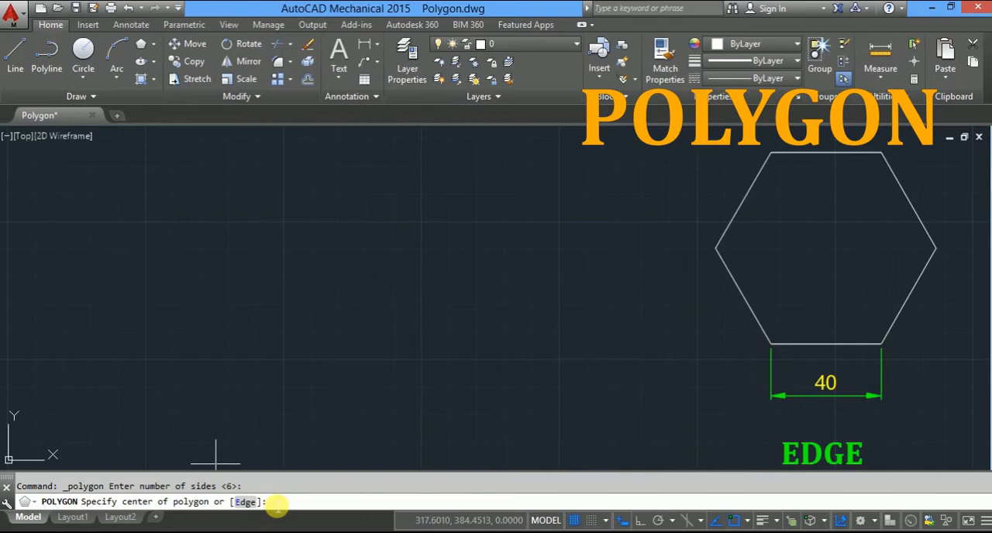
text(e)
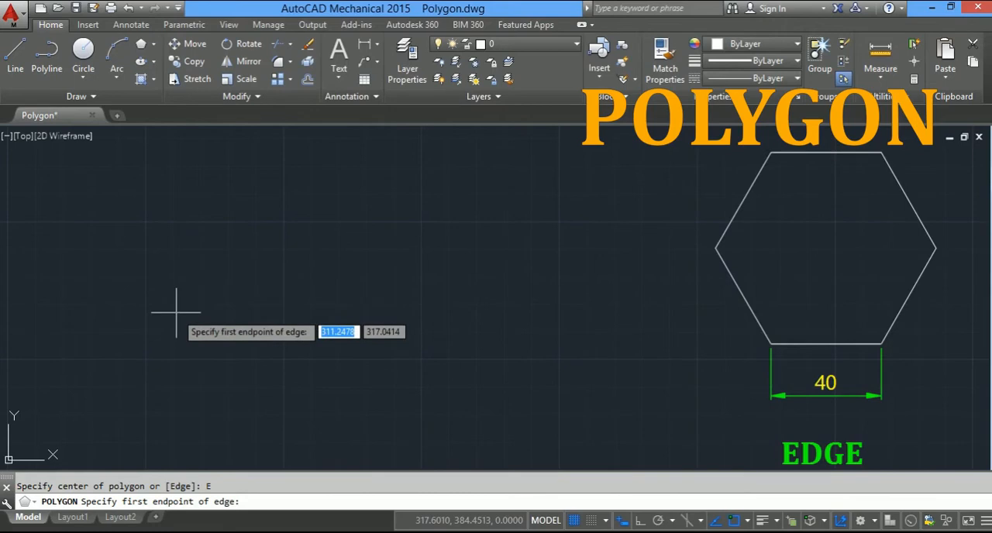
mouse_move(165, 317)
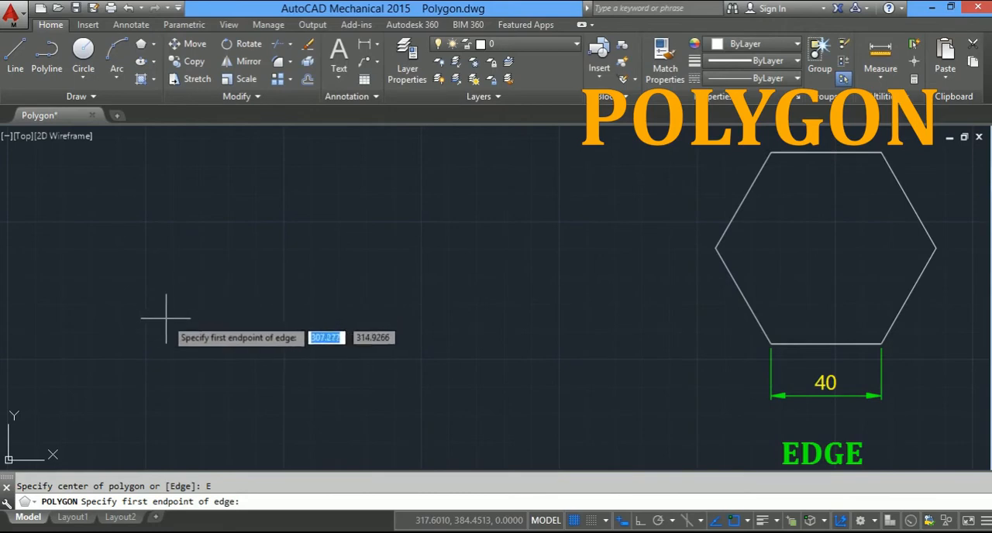
mouse_move(164, 364)
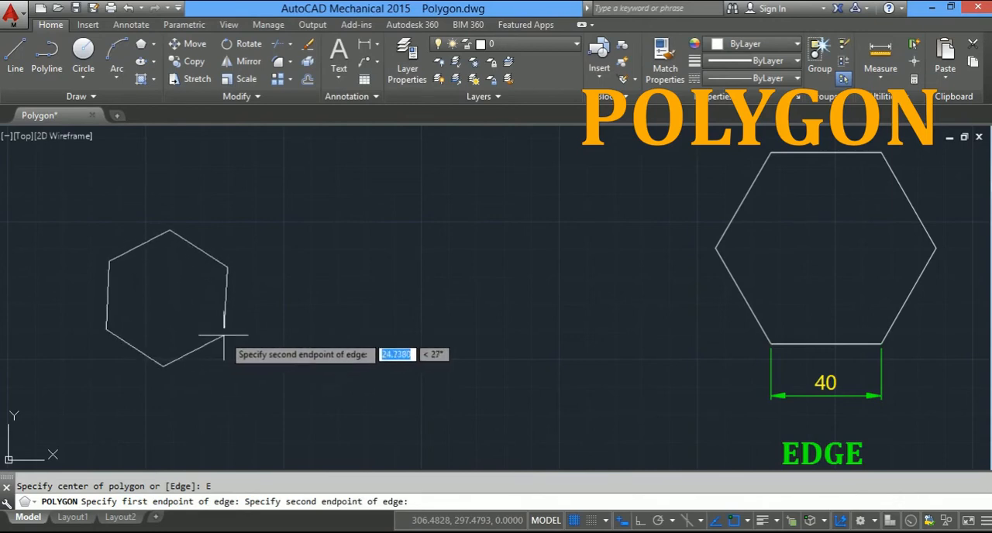
mouse_move(248, 336)
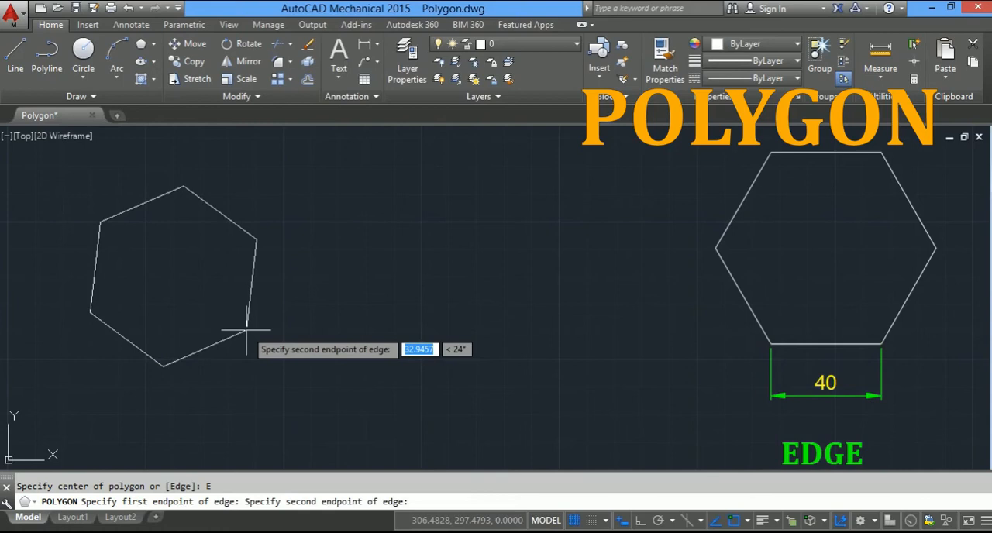
mouse_move(230, 303)
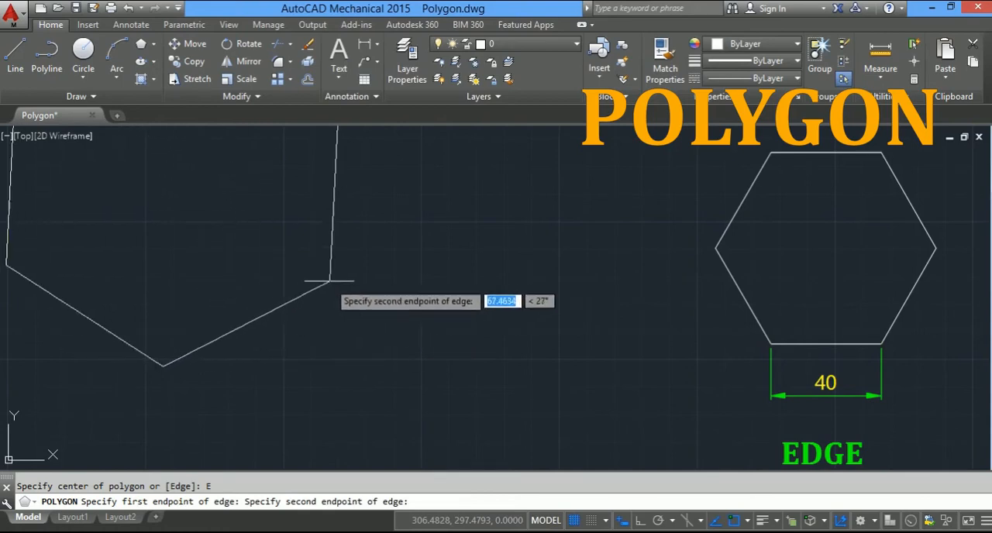
Step: Enter 40 as the hexagon's edge length
text(4)
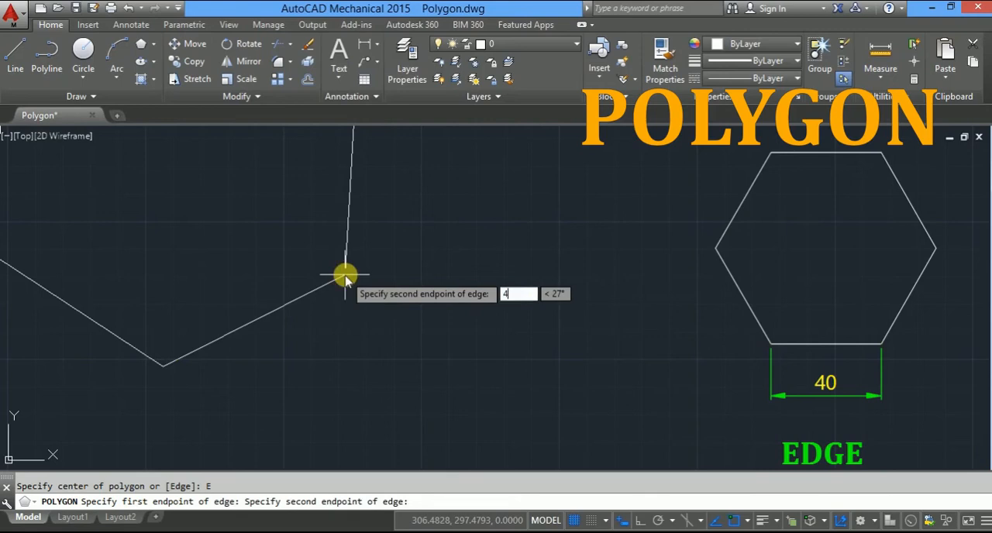
text(0)
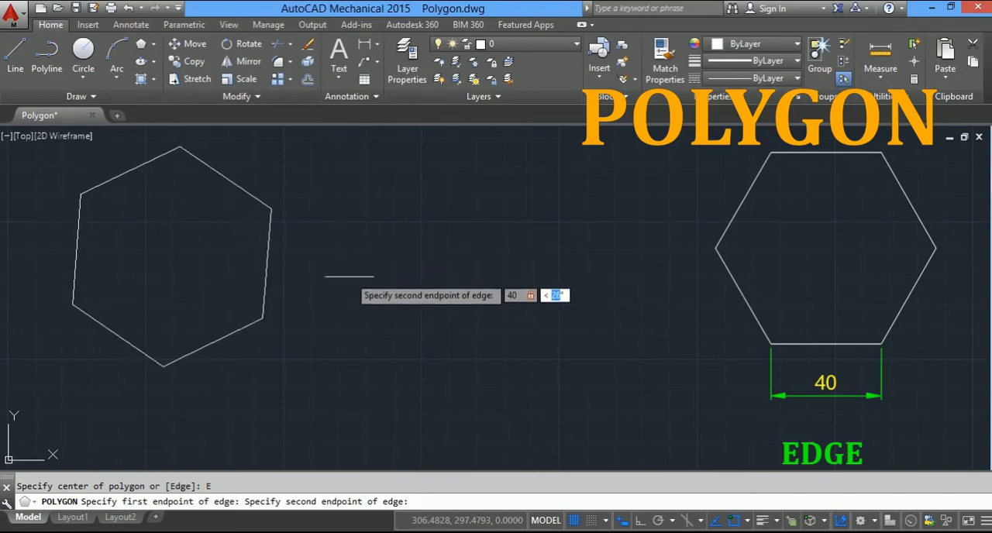
mouse_move(332, 243)
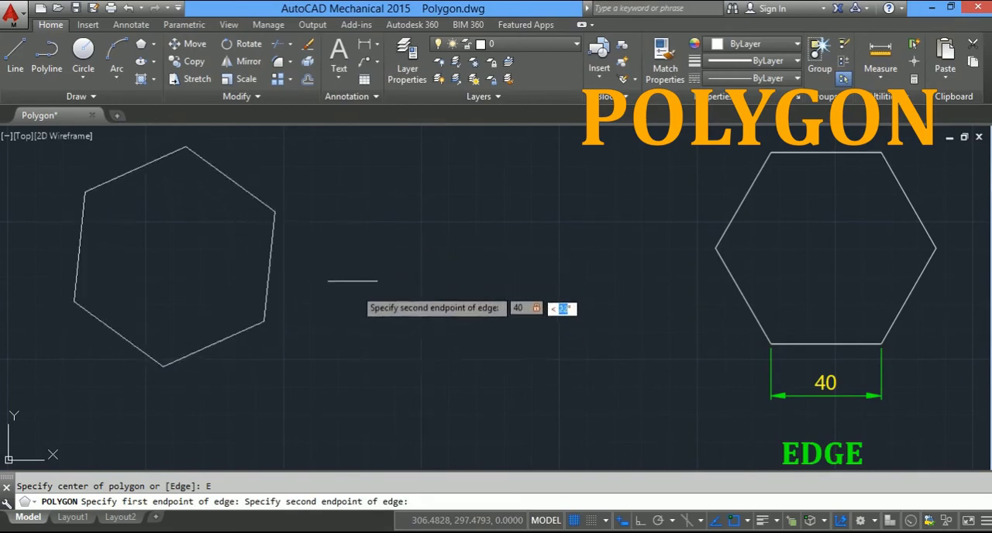
mouse_move(298, 224)
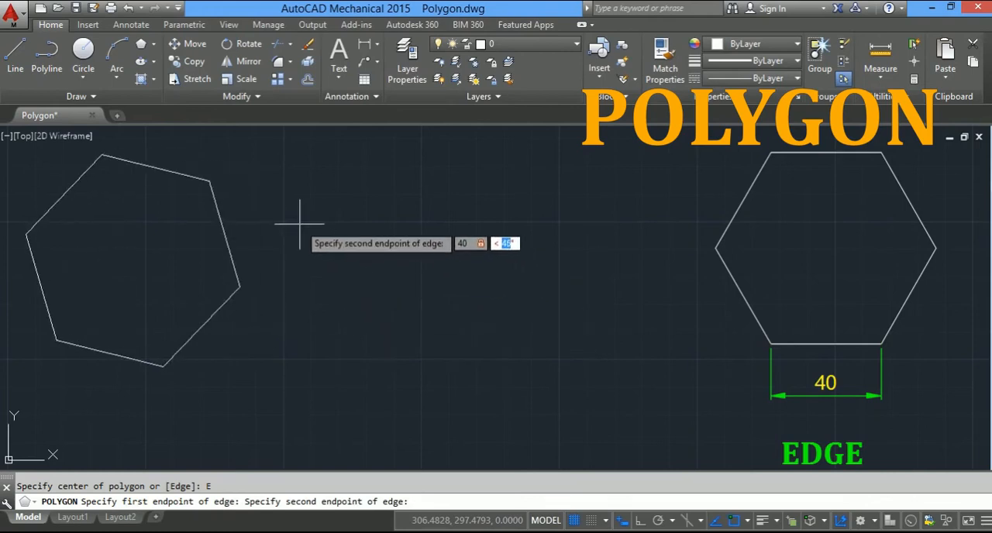
mouse_move(356, 281)
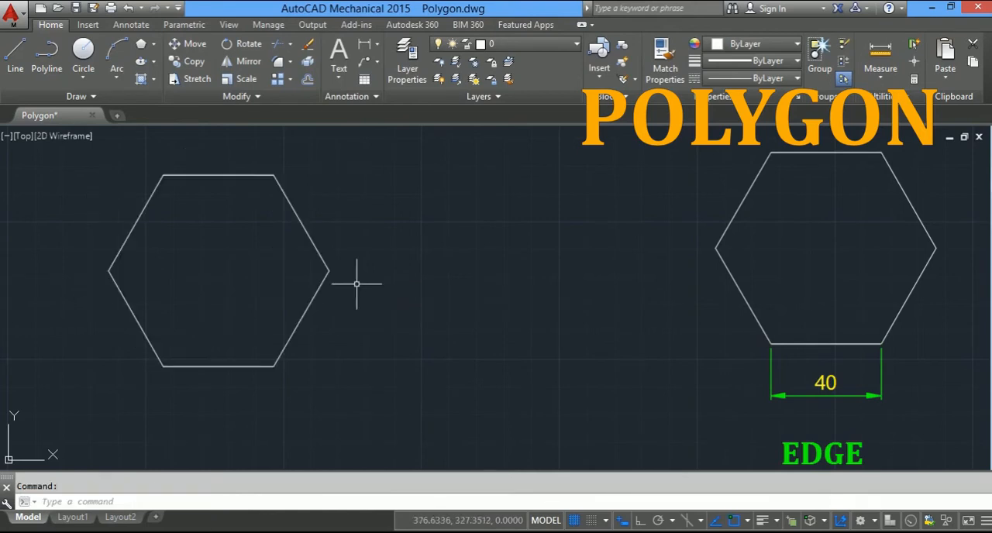
mouse_move(375, 273)
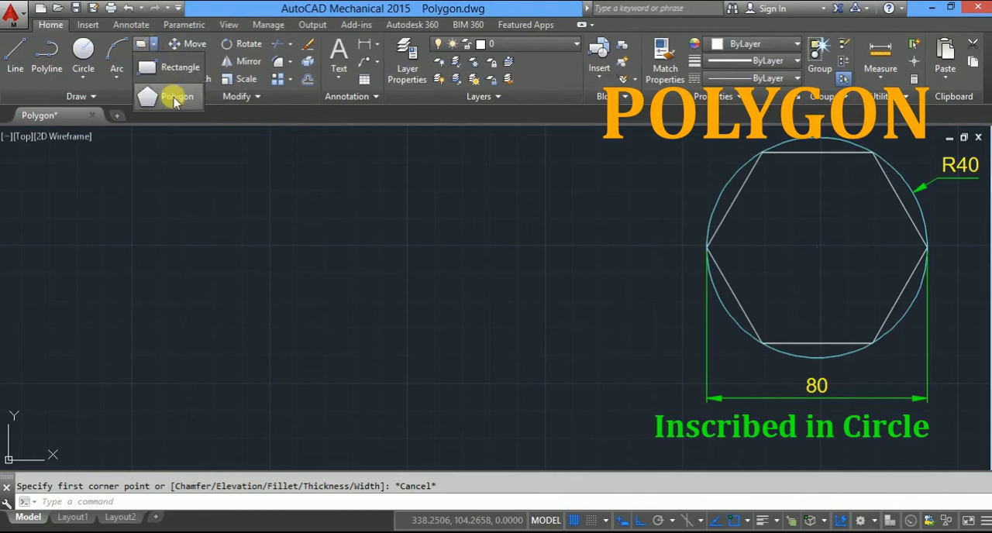
Step: Start a new polygon, place its centre on the left, and choose Inscribed in circle
click(177, 96)
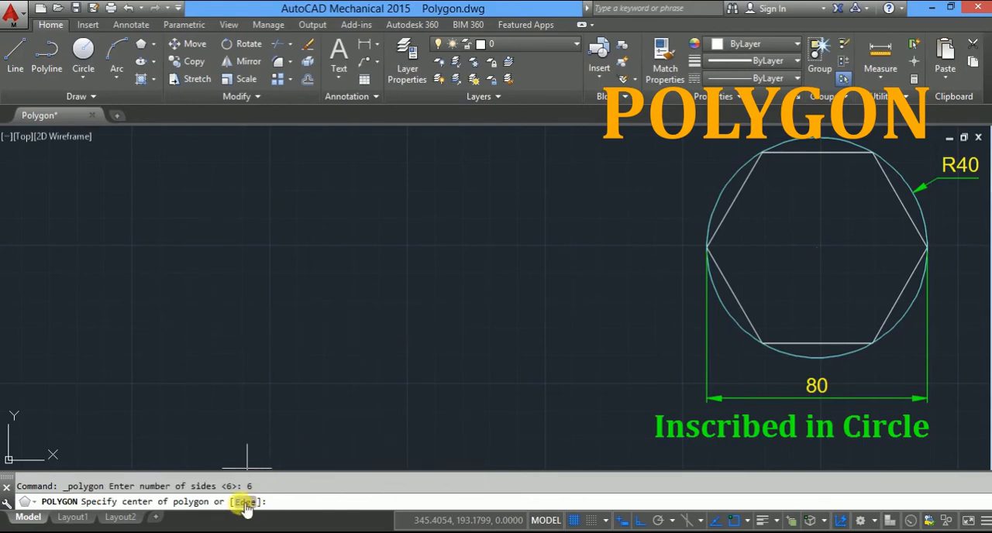
mouse_move(206, 279)
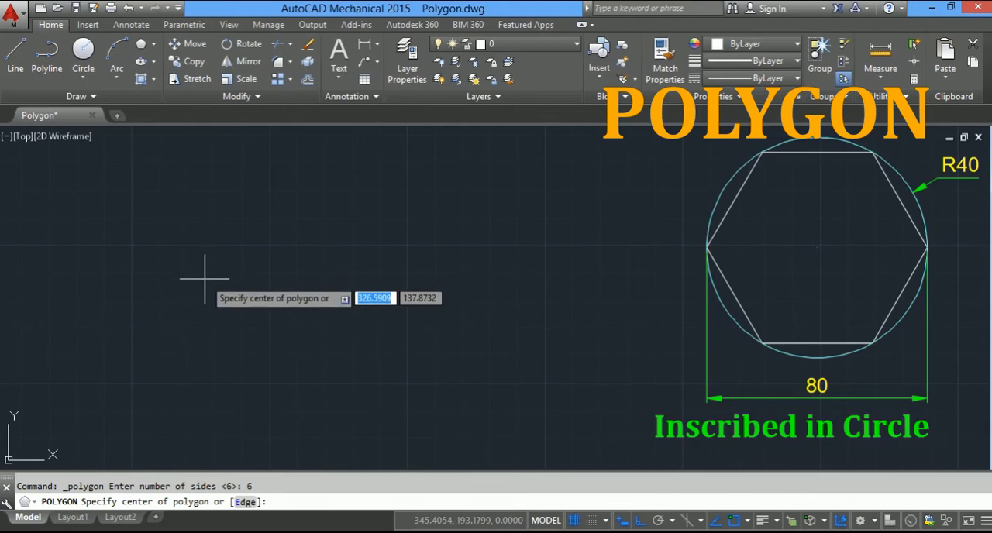
click(224, 282)
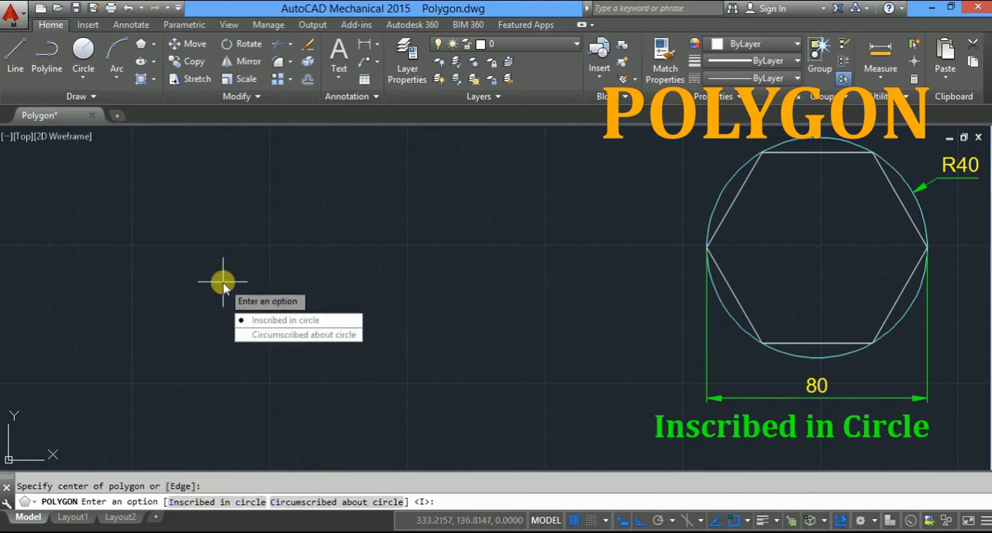
mouse_move(303, 334)
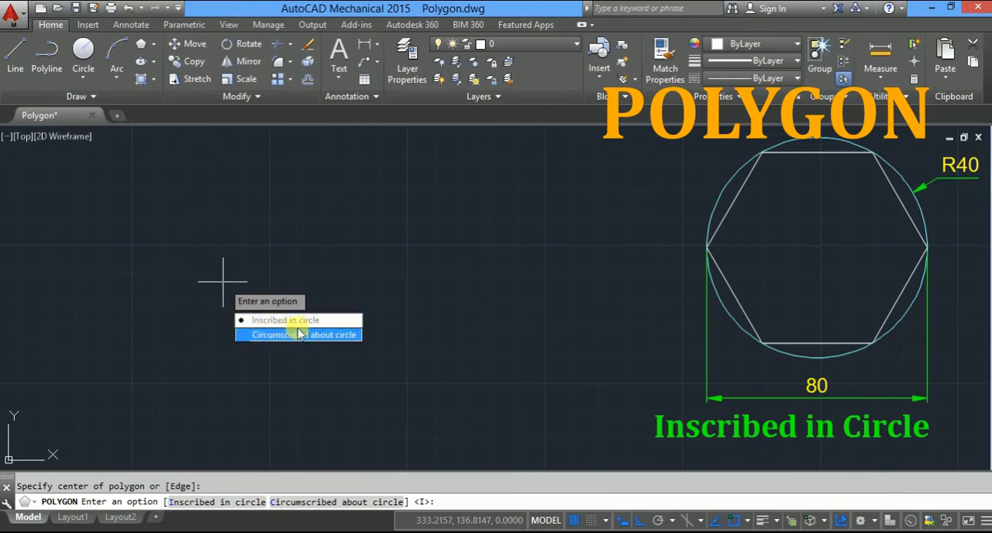
mouse_move(286, 338)
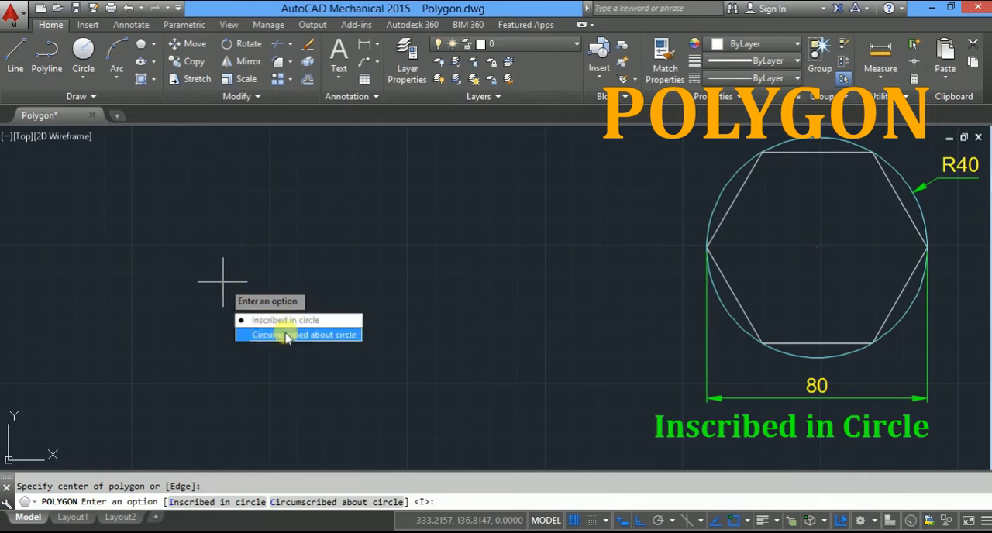
mouse_move(339, 343)
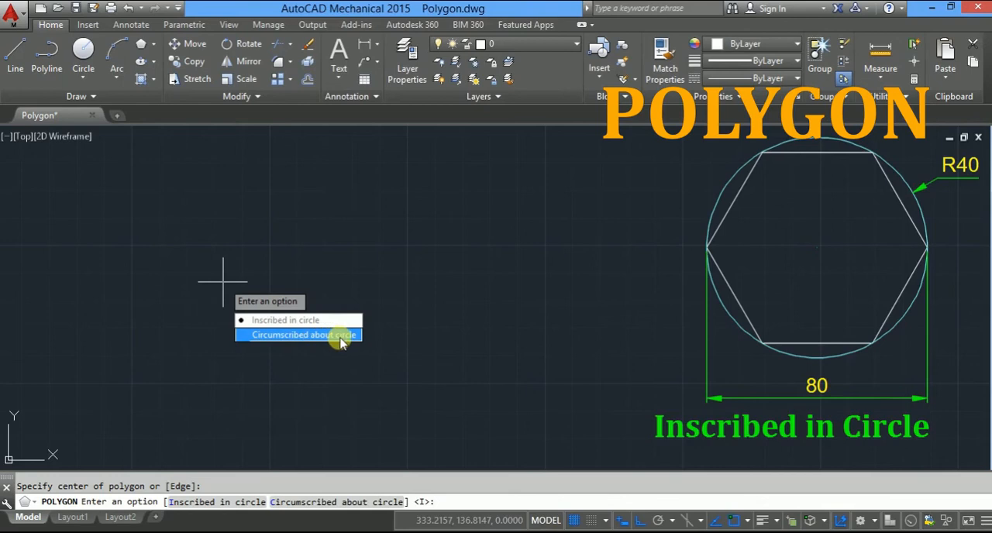
mouse_move(277, 320)
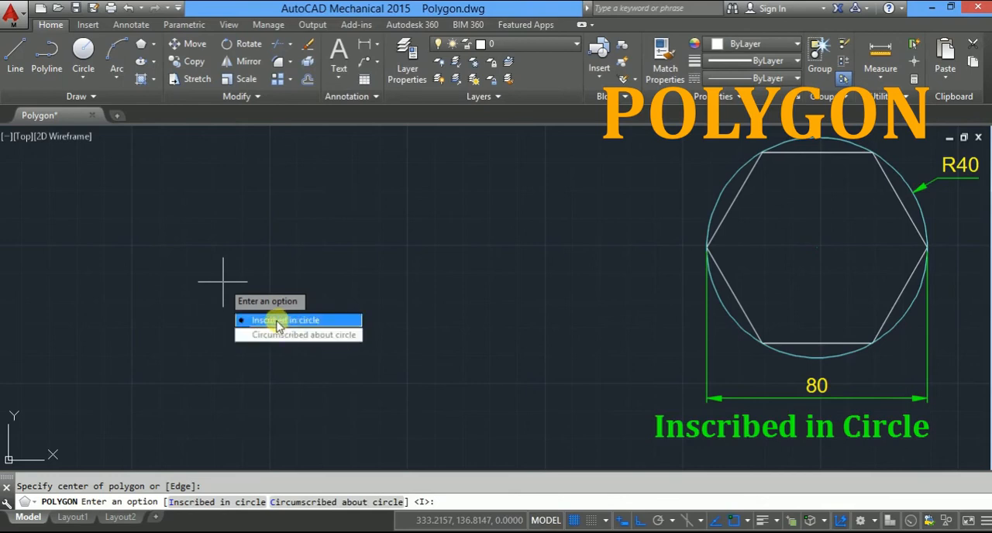
click(286, 321)
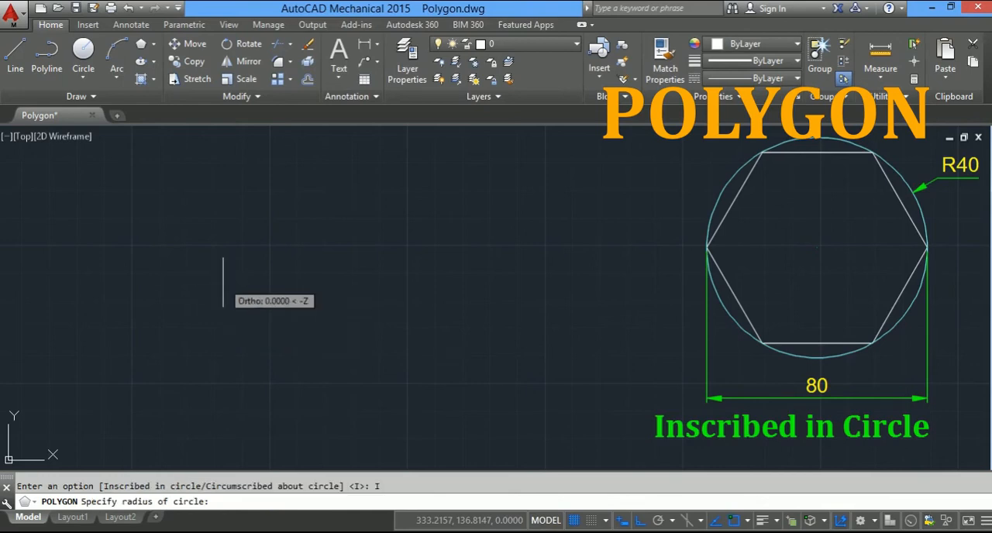
mouse_move(299, 282)
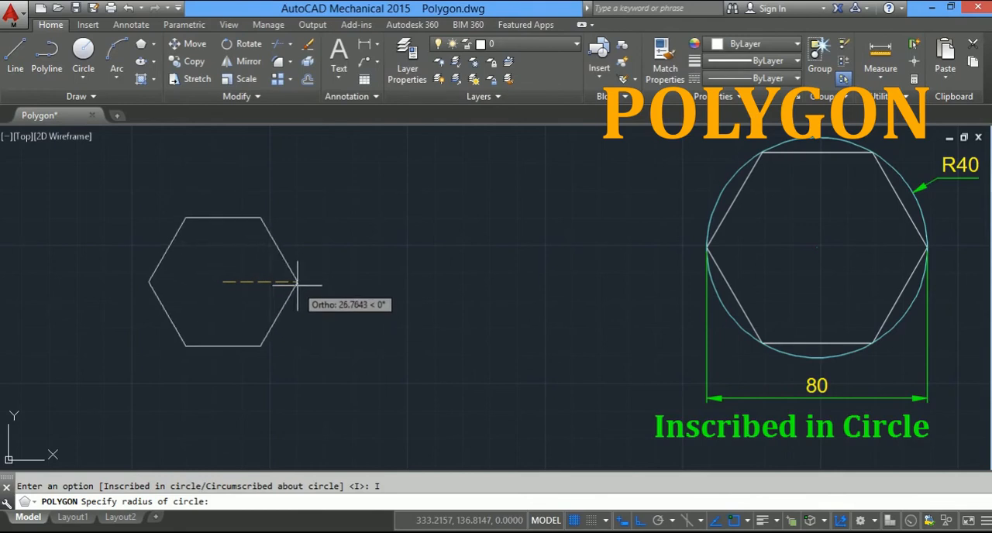
mouse_move(302, 290)
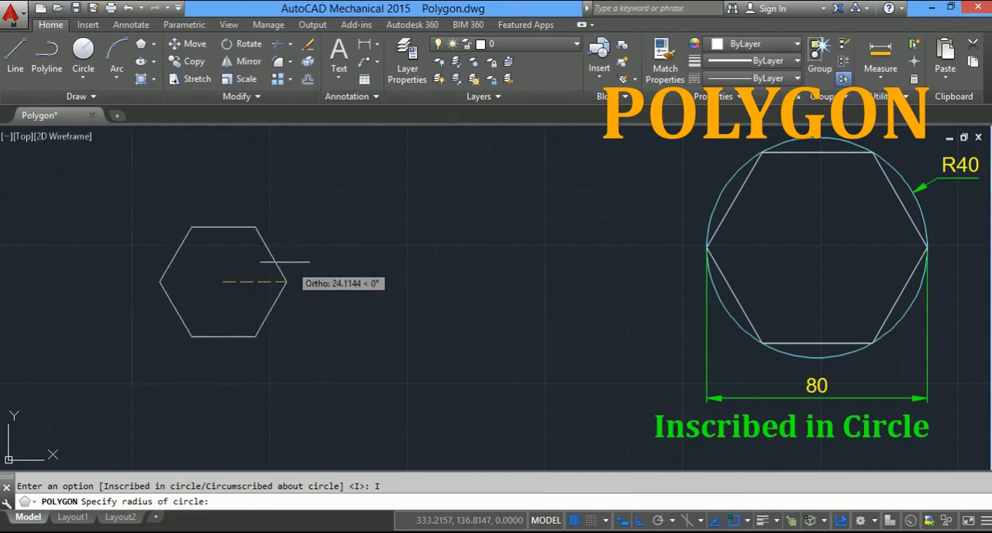
mouse_move(223, 165)
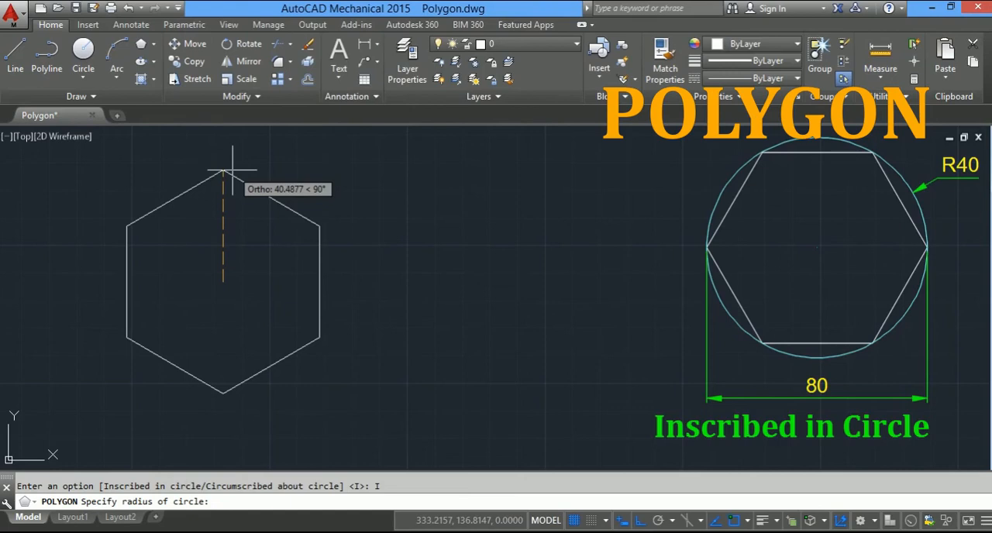
mouse_move(302, 279)
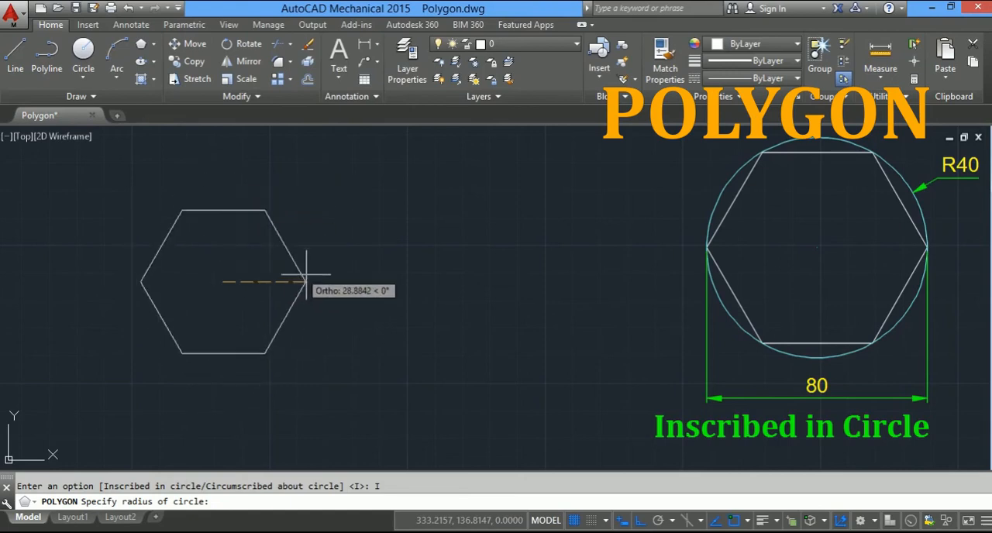
mouse_move(374, 277)
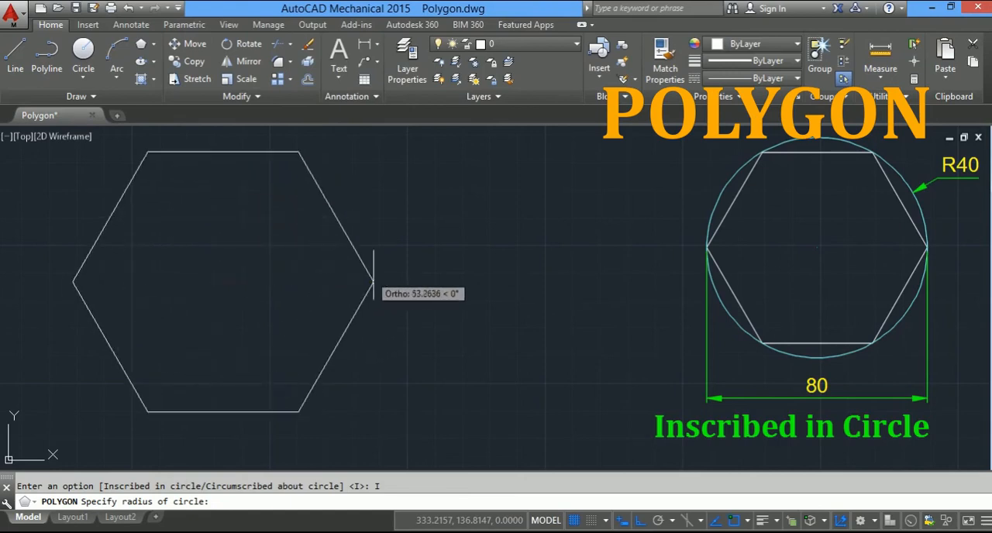
mouse_move(399, 275)
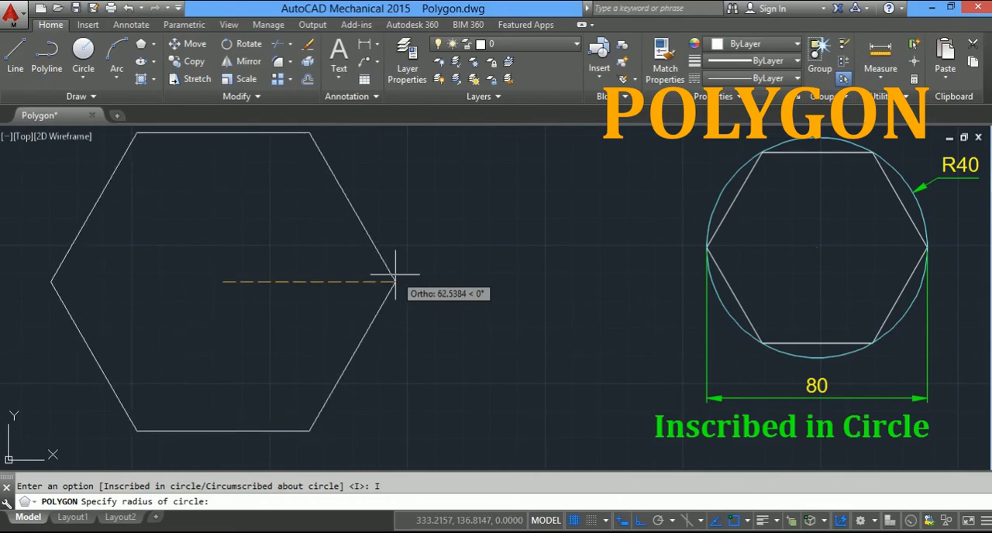
mouse_move(392, 275)
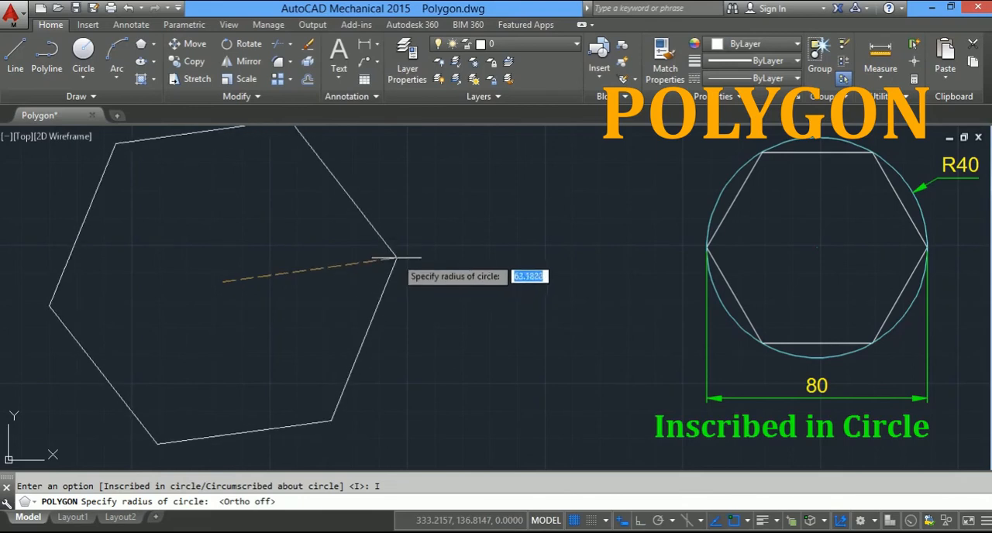
mouse_move(400, 235)
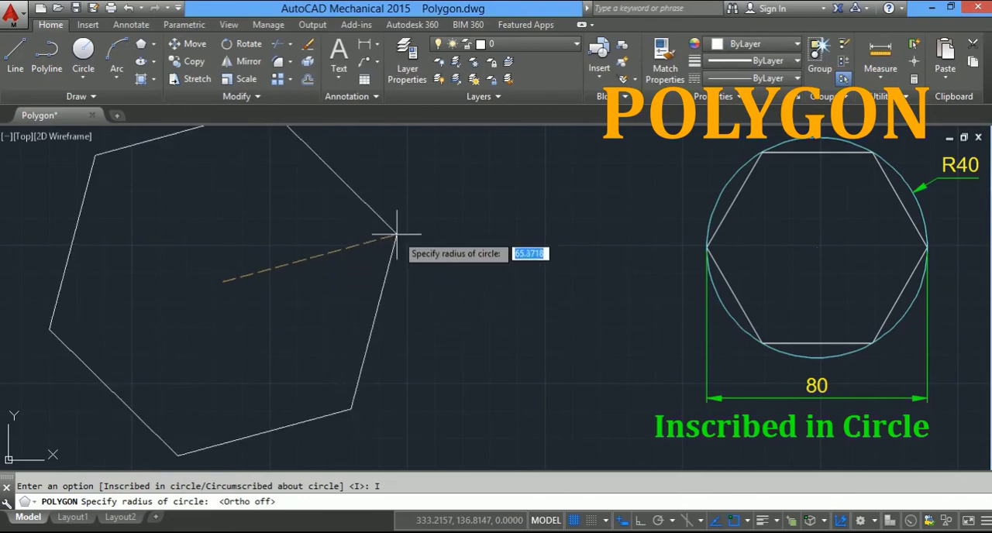
mouse_move(380, 275)
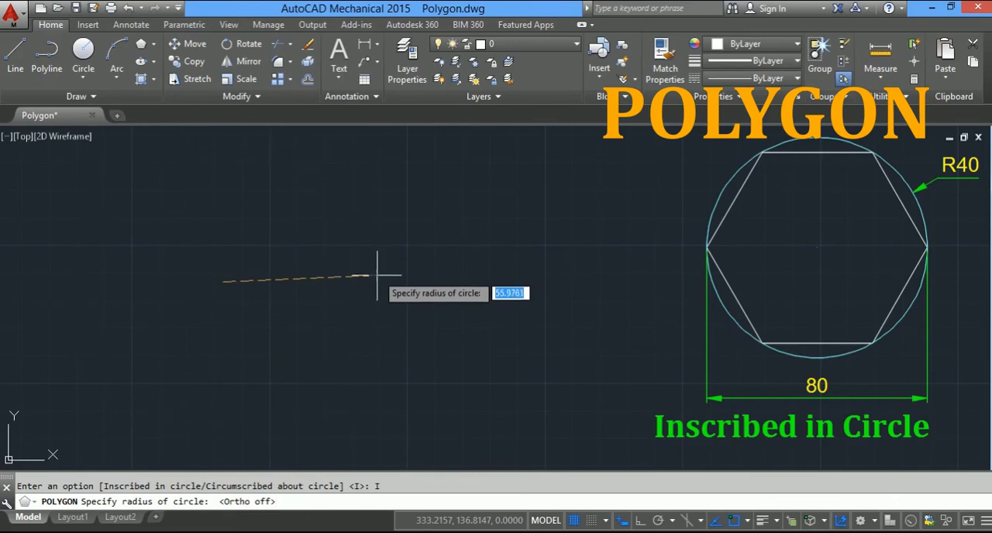
mouse_move(360, 261)
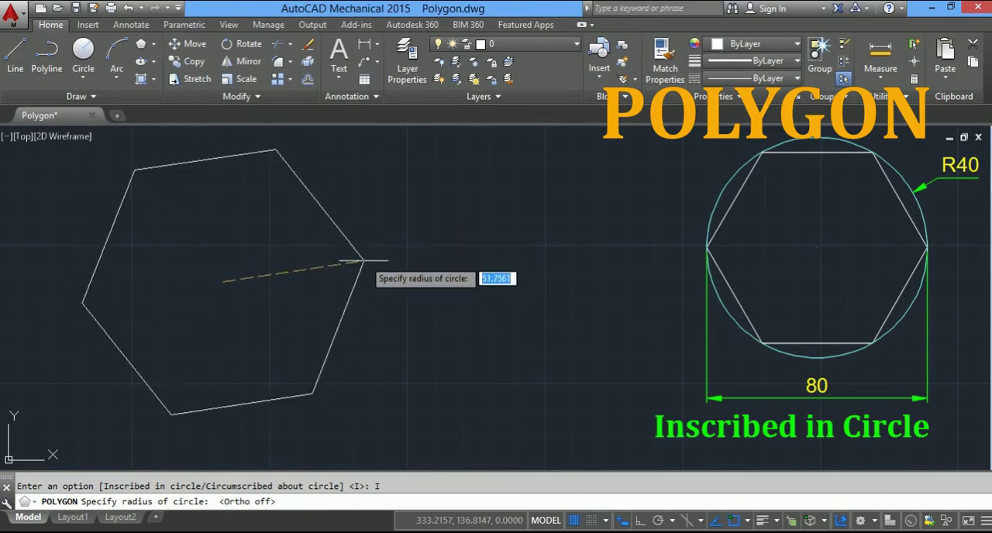
mouse_move(363, 262)
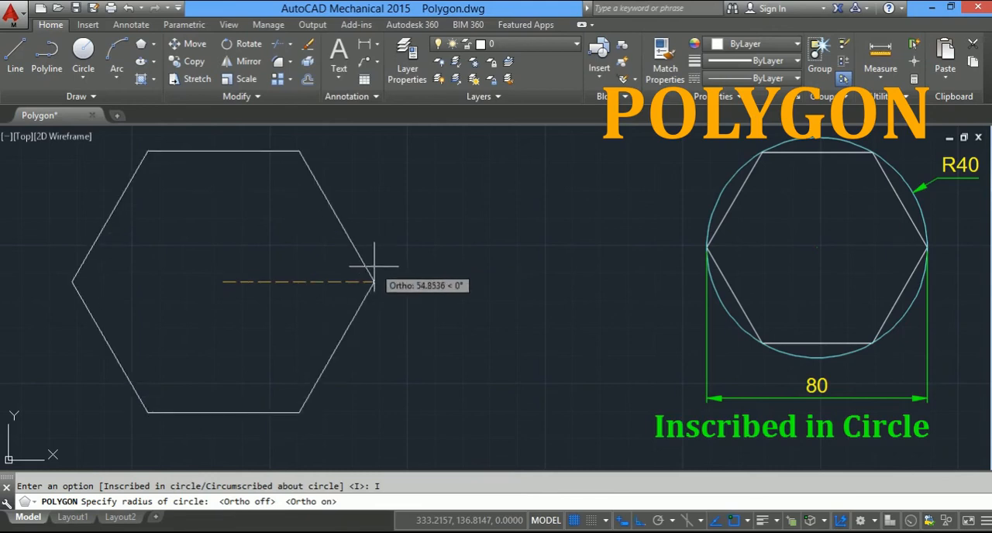
Step: Enter 40 as the inscribed hexagon's circle radius
text(40)
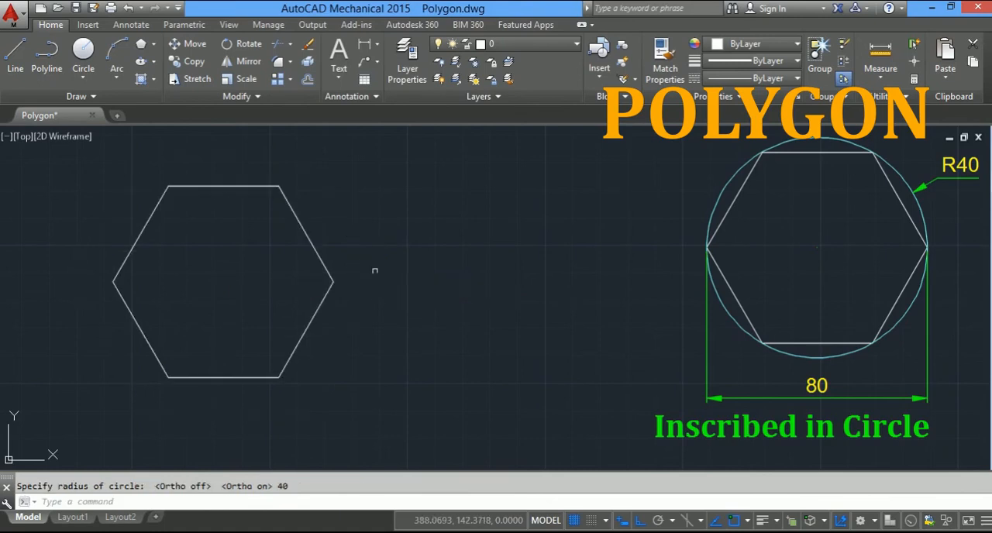
mouse_move(743, 291)
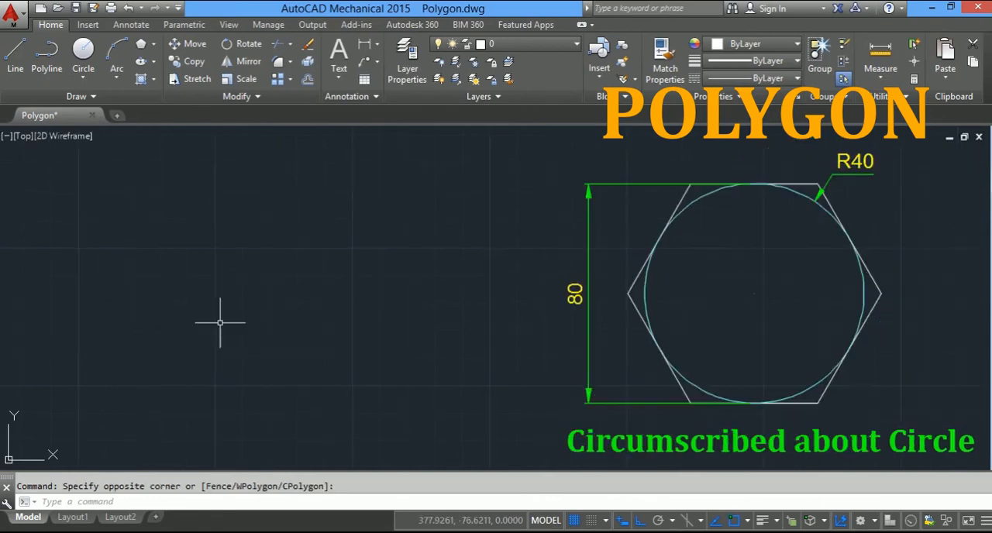
mouse_move(591, 462)
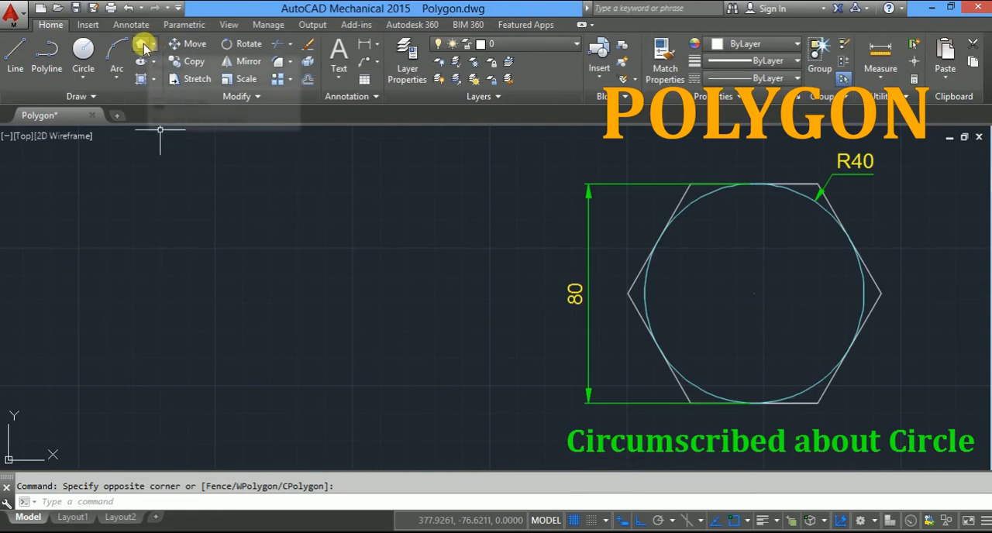
Step: Start the Polygon tool from the Draw panel with 6 sides
click(144, 44)
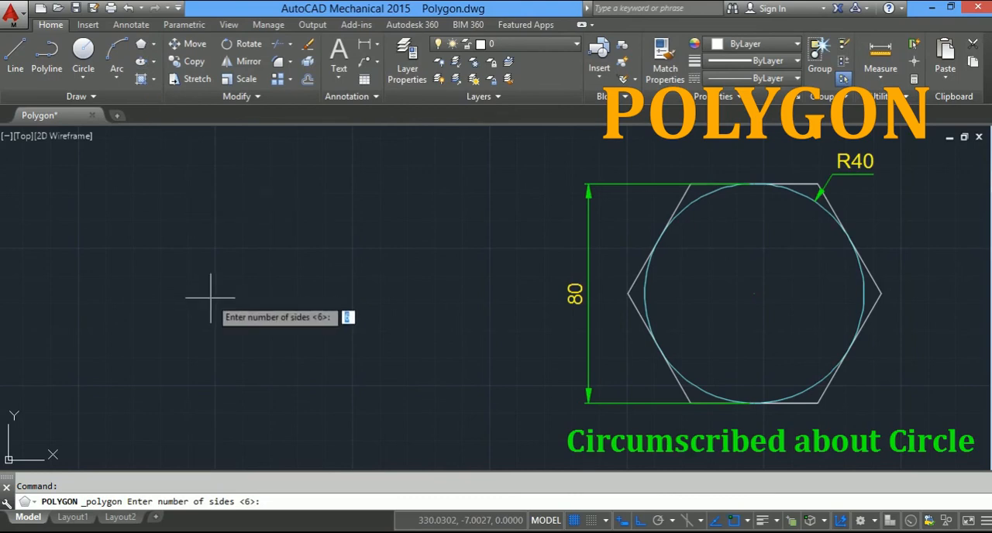
text(6)
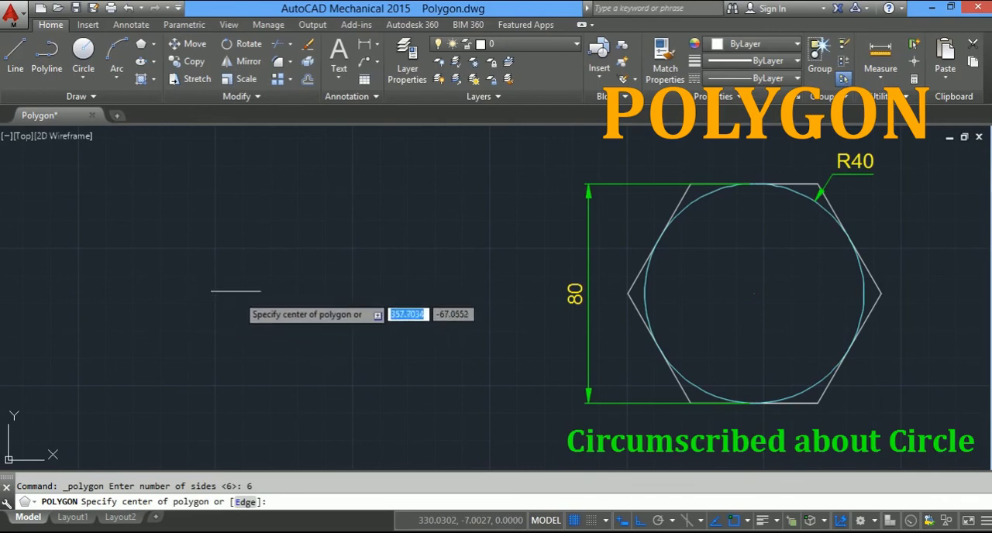
mouse_move(241, 298)
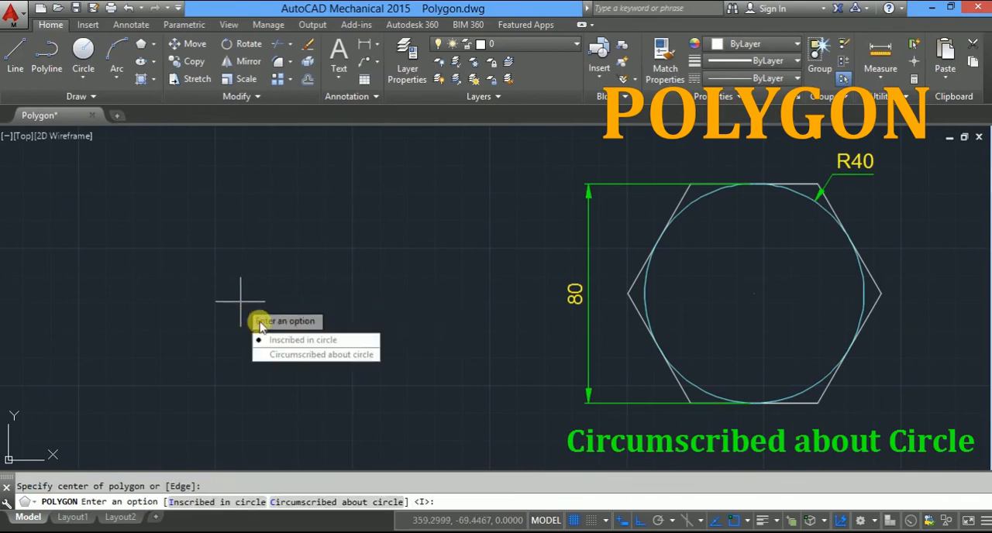
mouse_move(316, 355)
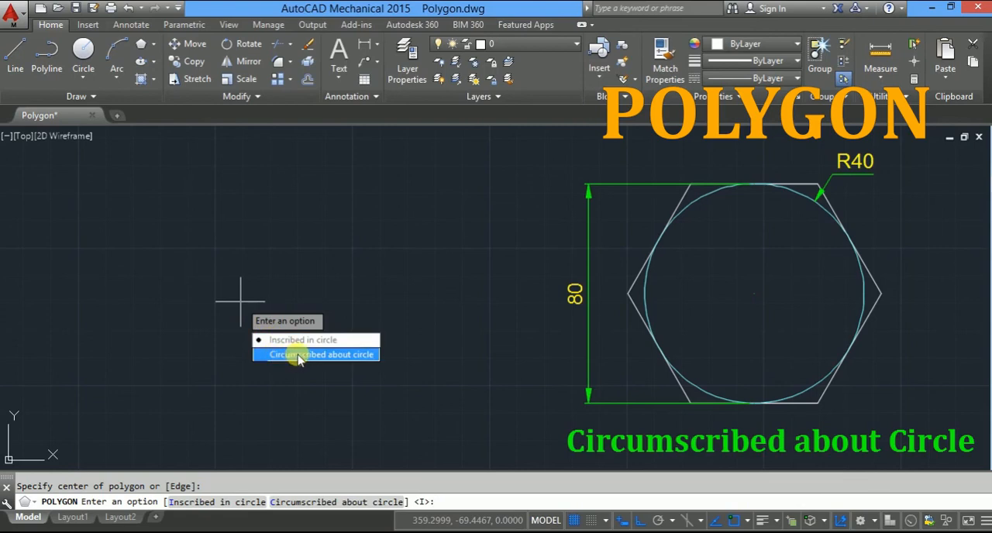
Step: Choose Circumscribed about circle for the new hexagon
click(325, 354)
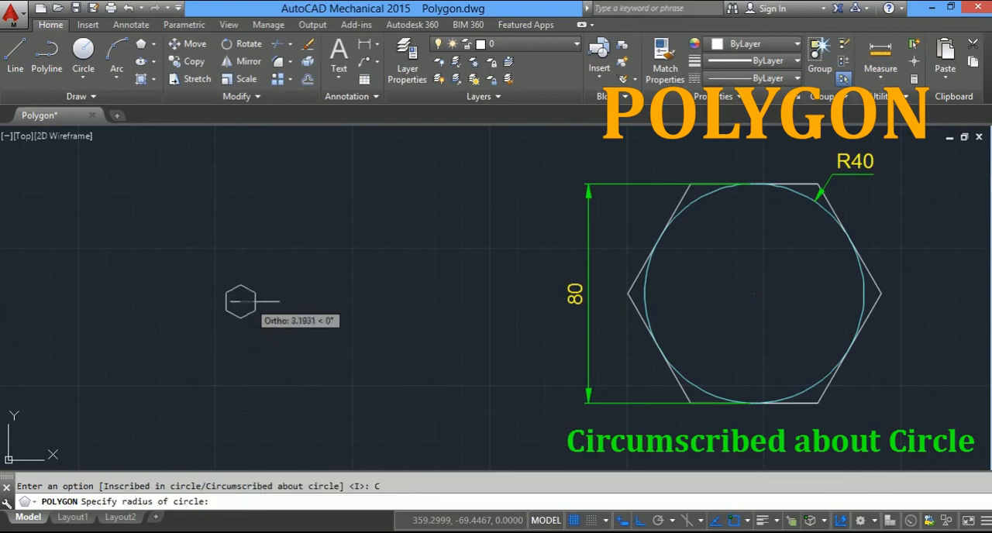
mouse_move(360, 300)
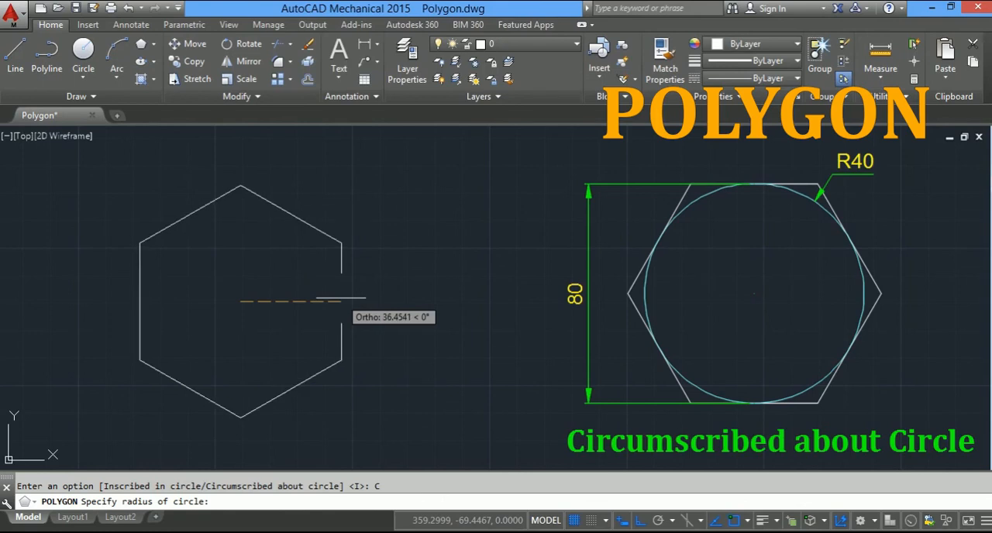
mouse_move(298, 213)
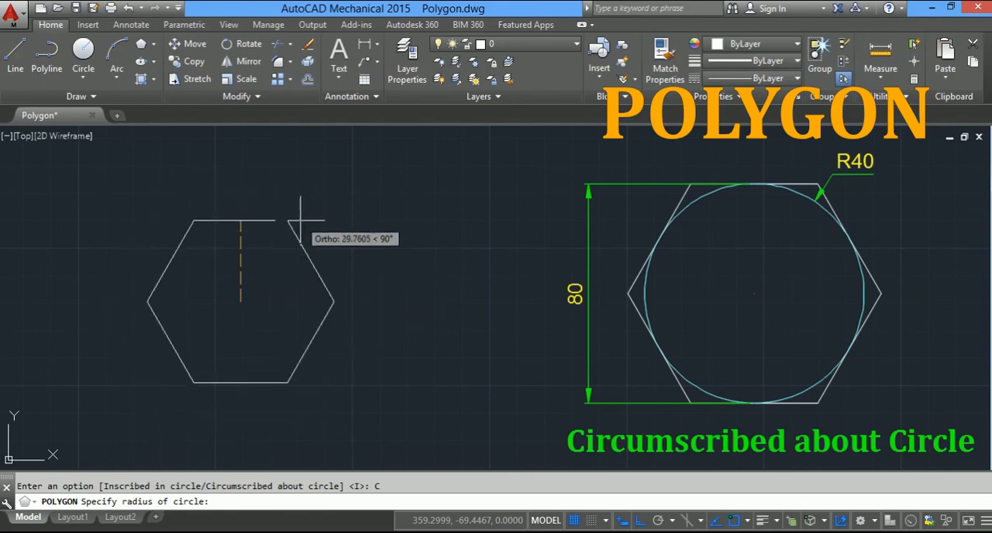
mouse_move(302, 209)
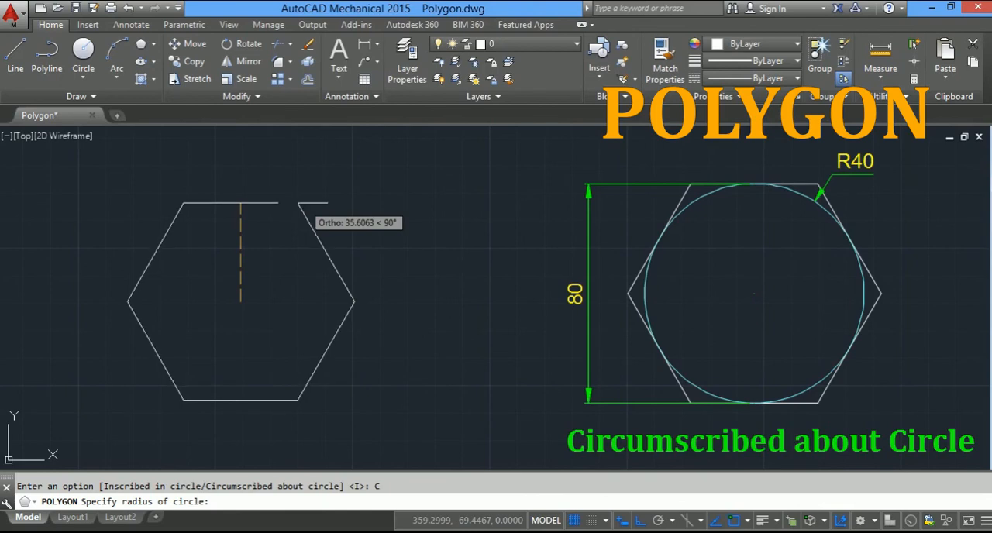
mouse_move(303, 194)
text(40)
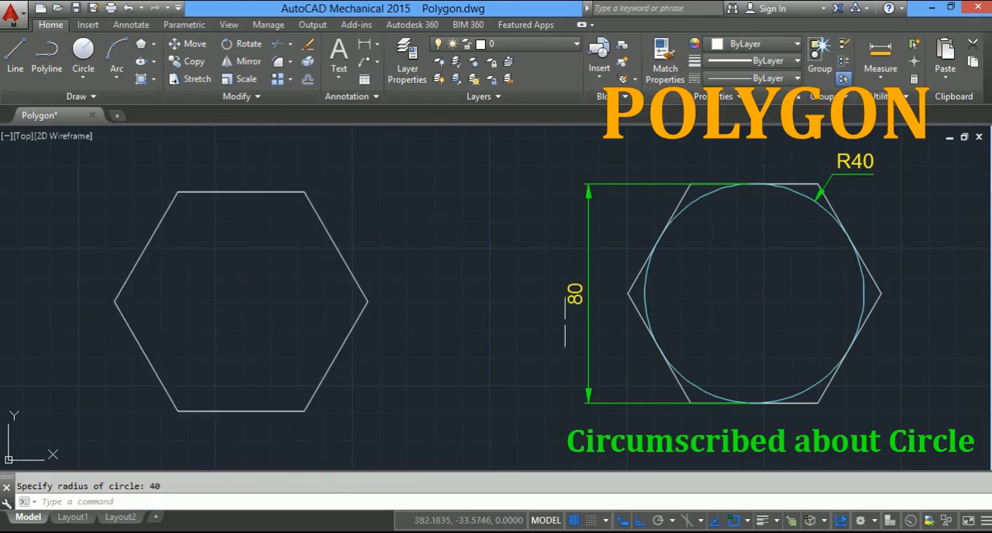
mouse_move(793, 390)
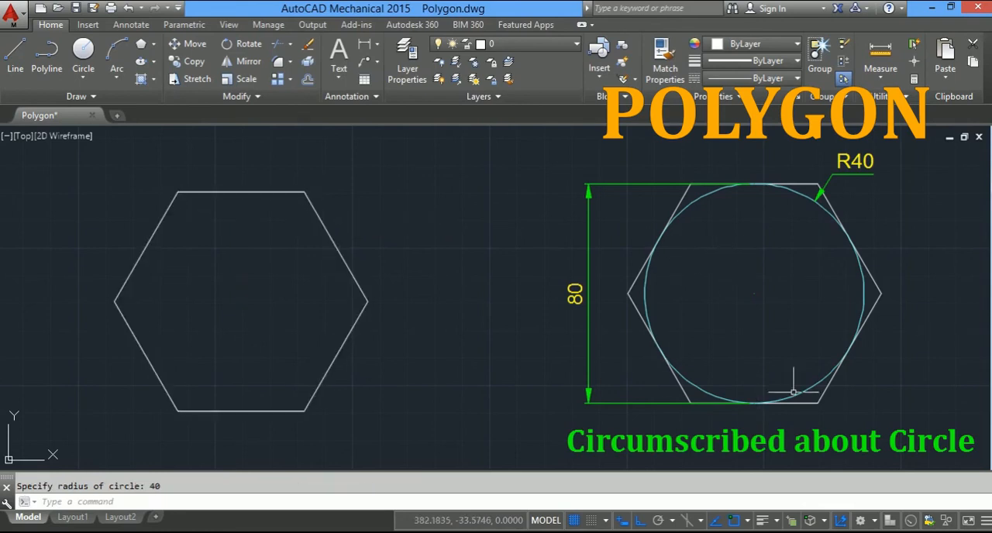
mouse_move(628, 248)
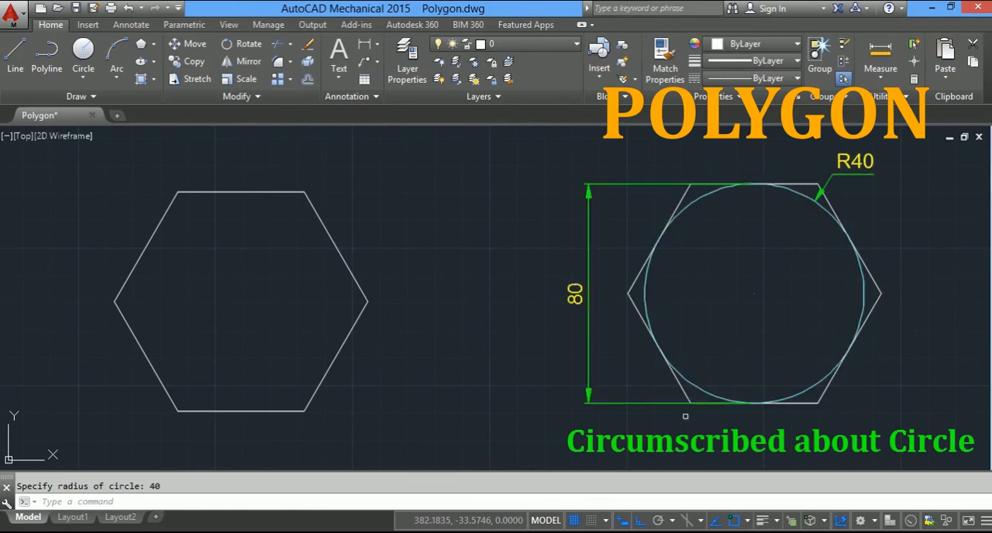
mouse_move(574, 364)
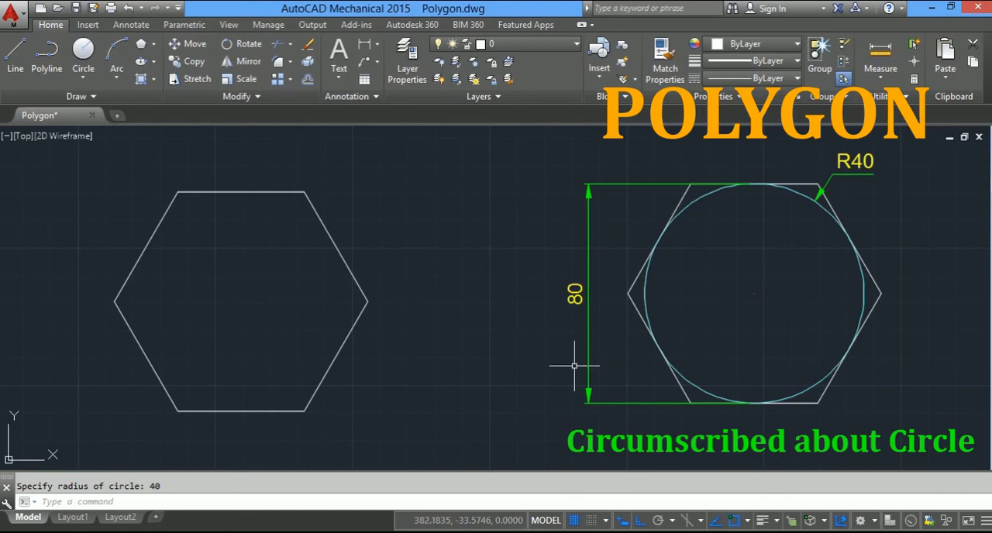
mouse_move(574, 365)
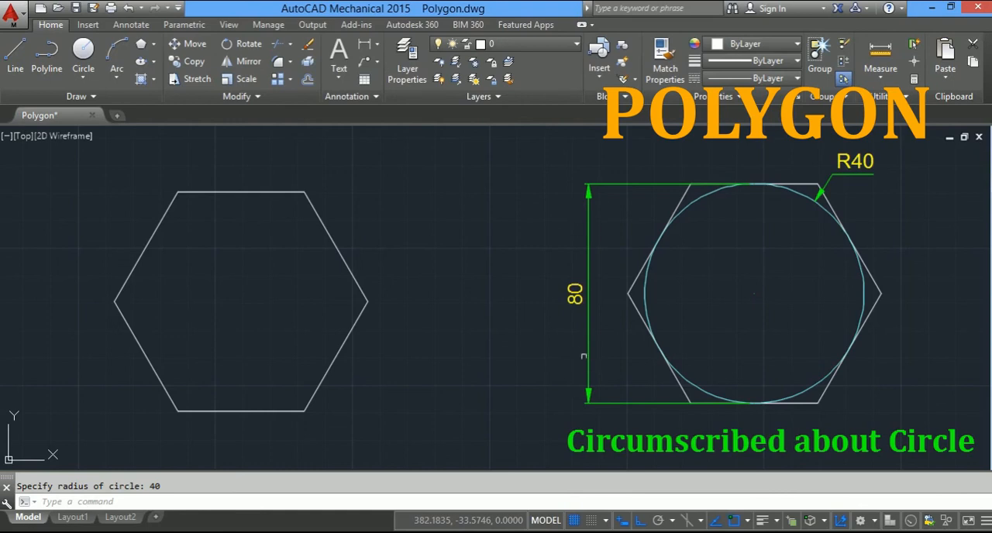
mouse_move(912, 296)
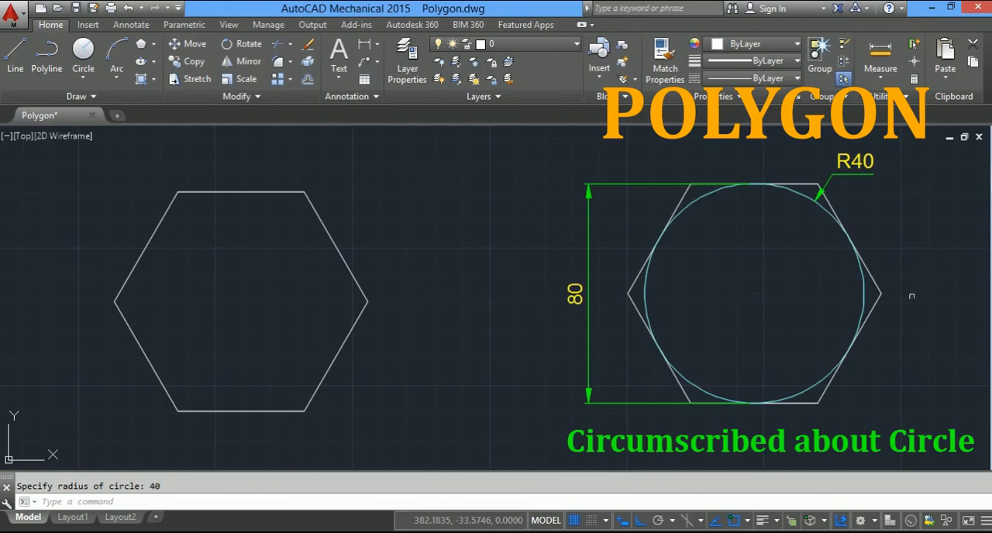
mouse_move(506, 341)
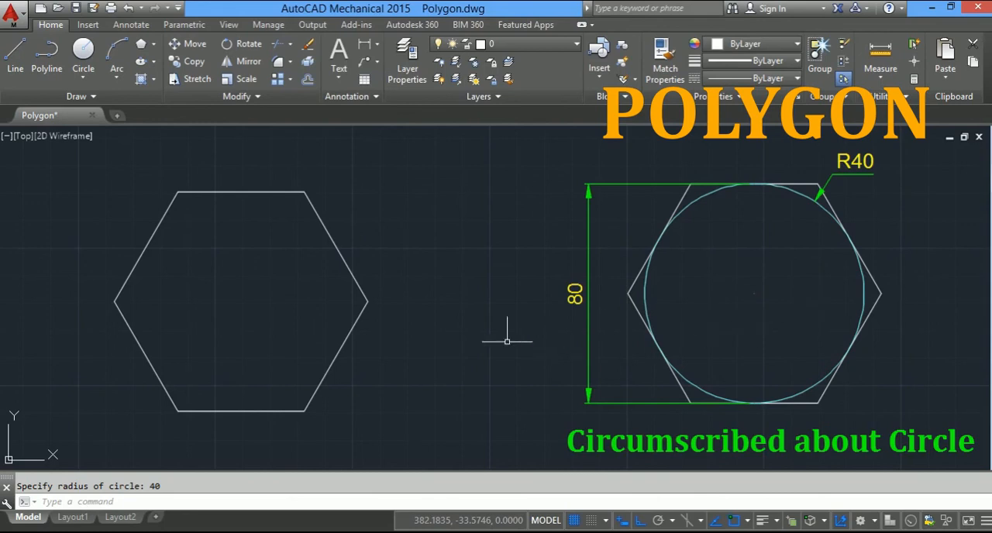
mouse_move(469, 324)
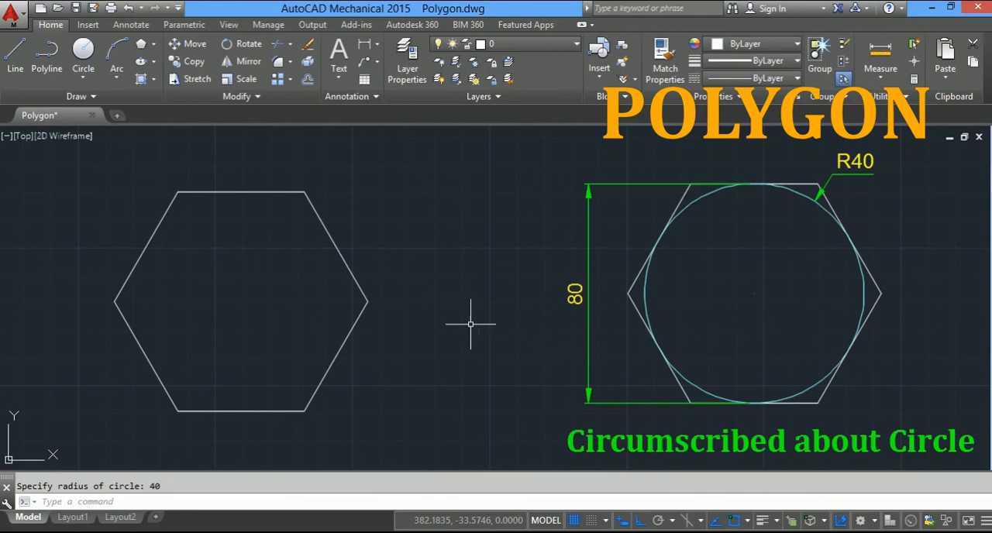